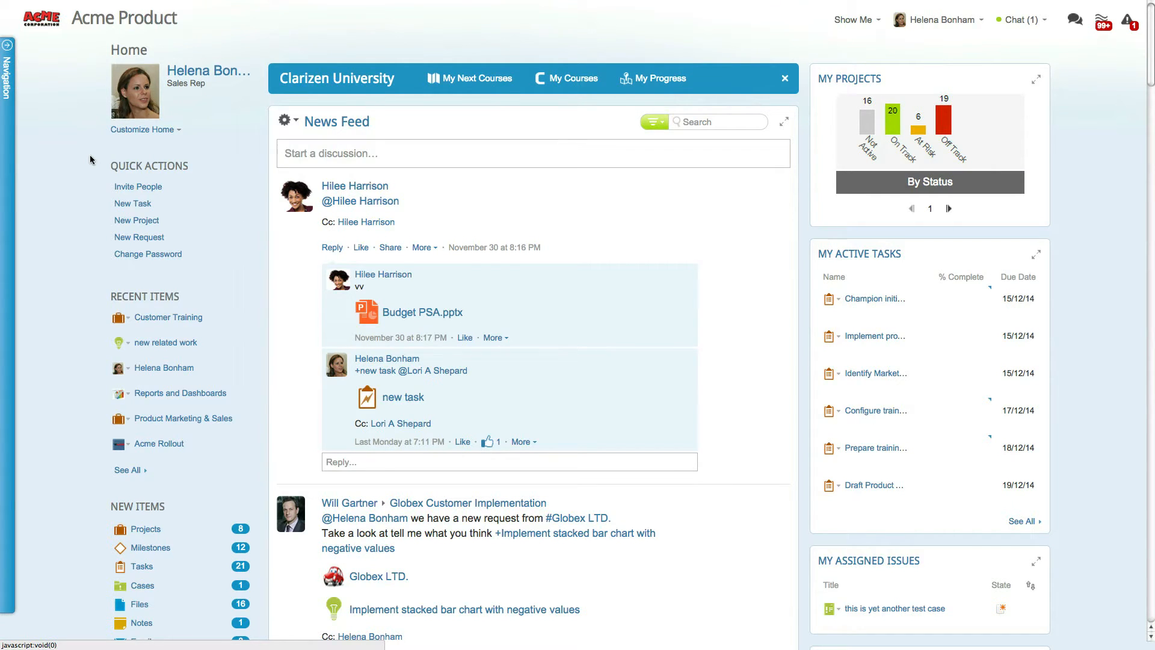
Step: Open and discard a new request form unsaved, then list all available user profiles
click(8, 44)
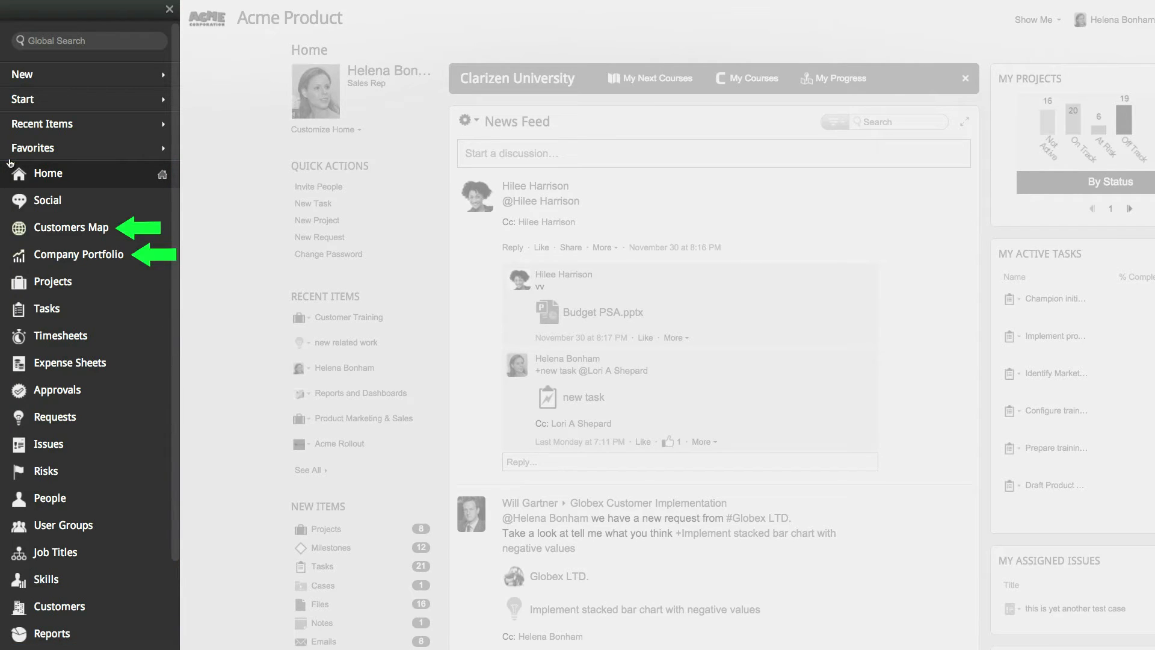
mouse_move(75, 99)
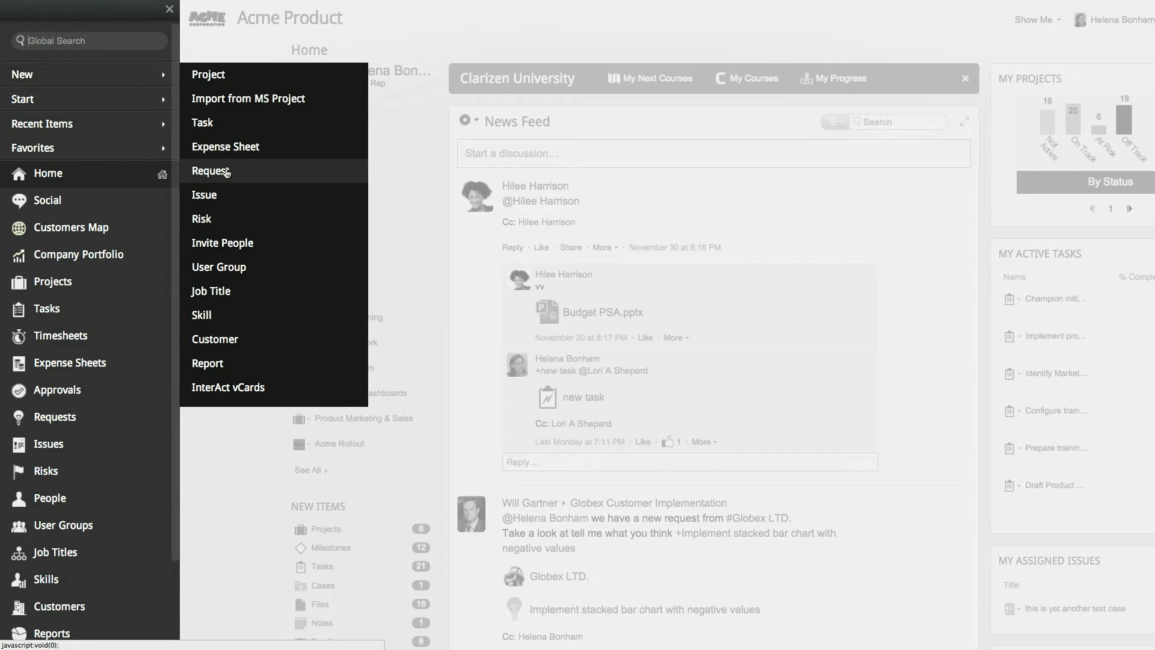
click(212, 171)
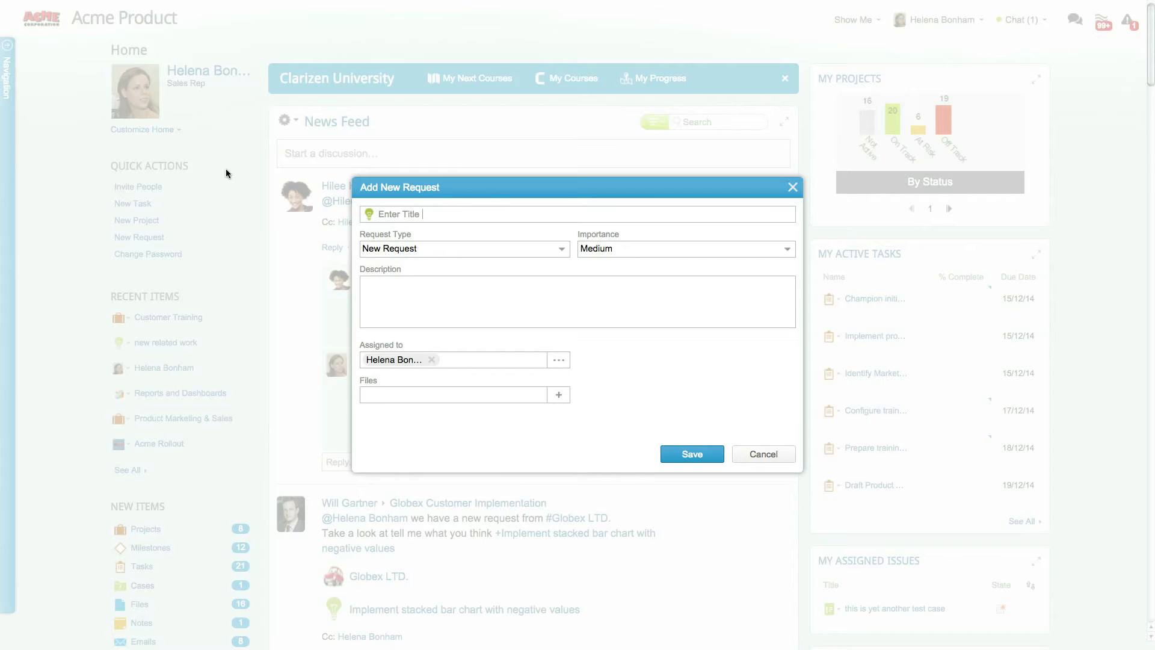
mouse_move(258, 173)
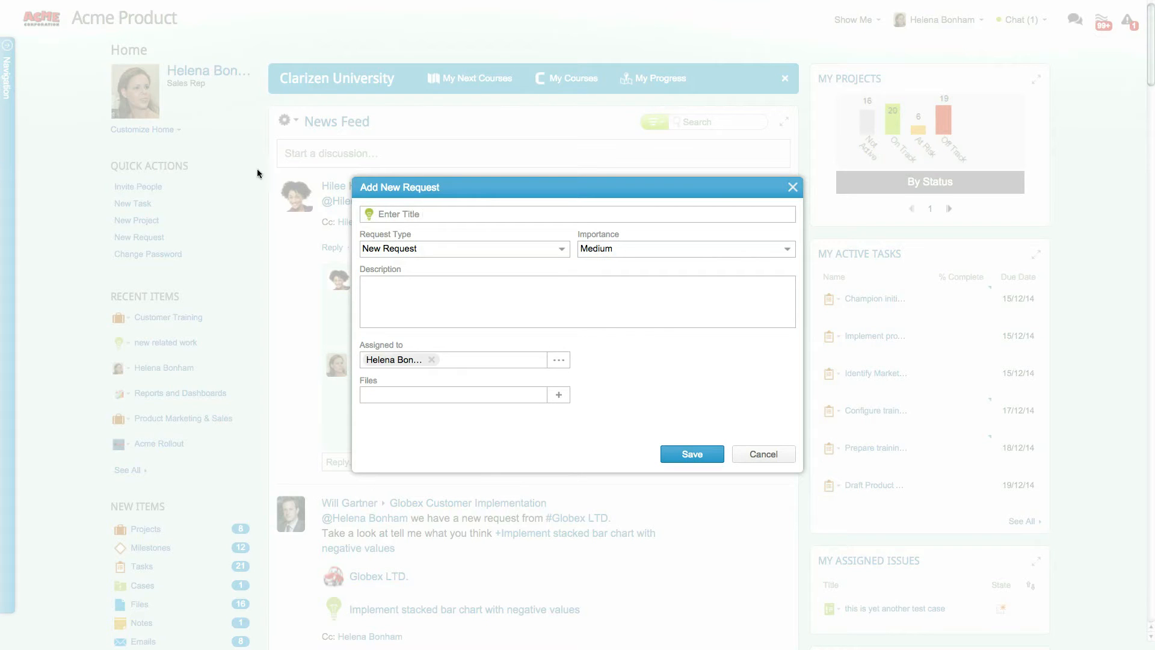
click(763, 454)
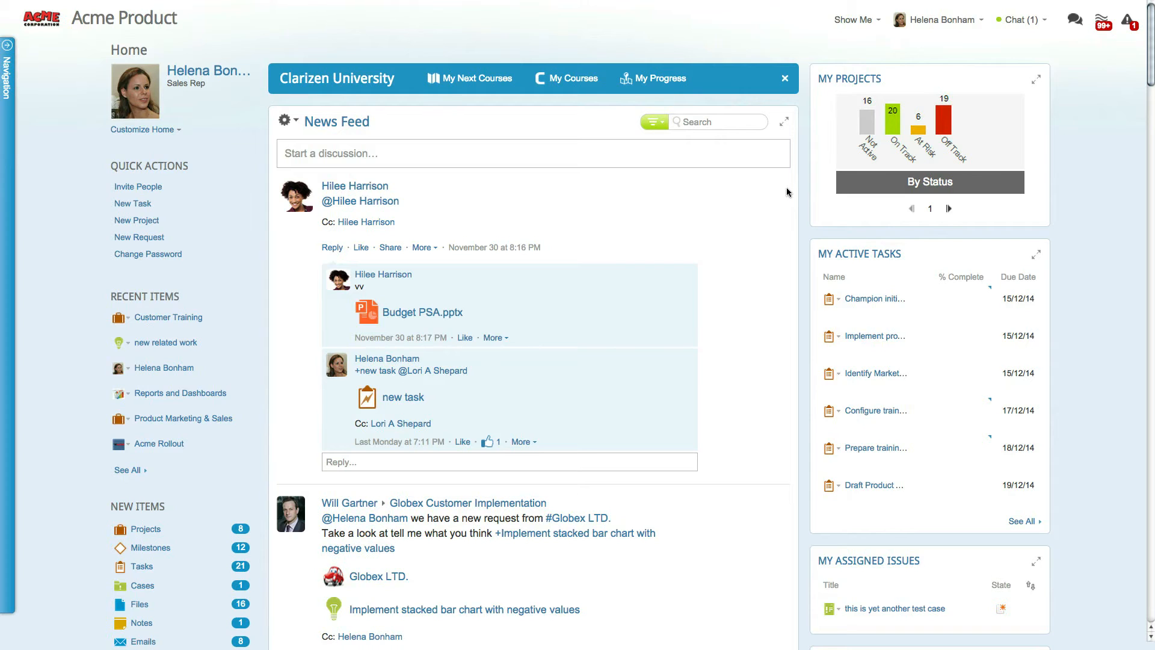
mouse_move(919, 91)
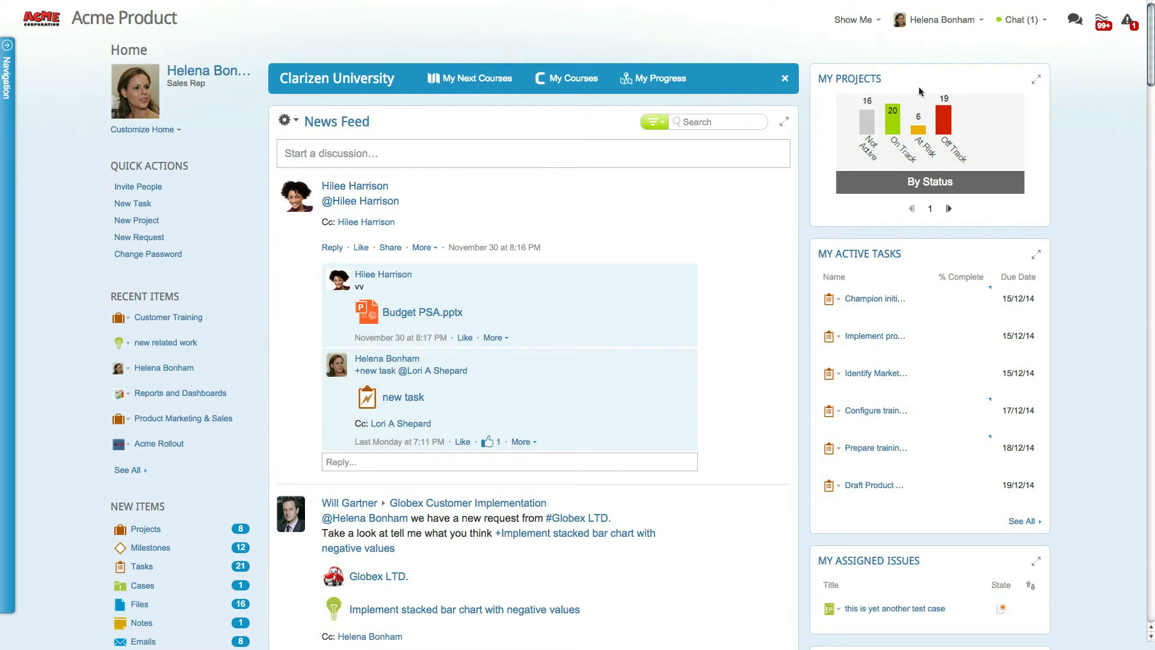
click(938, 19)
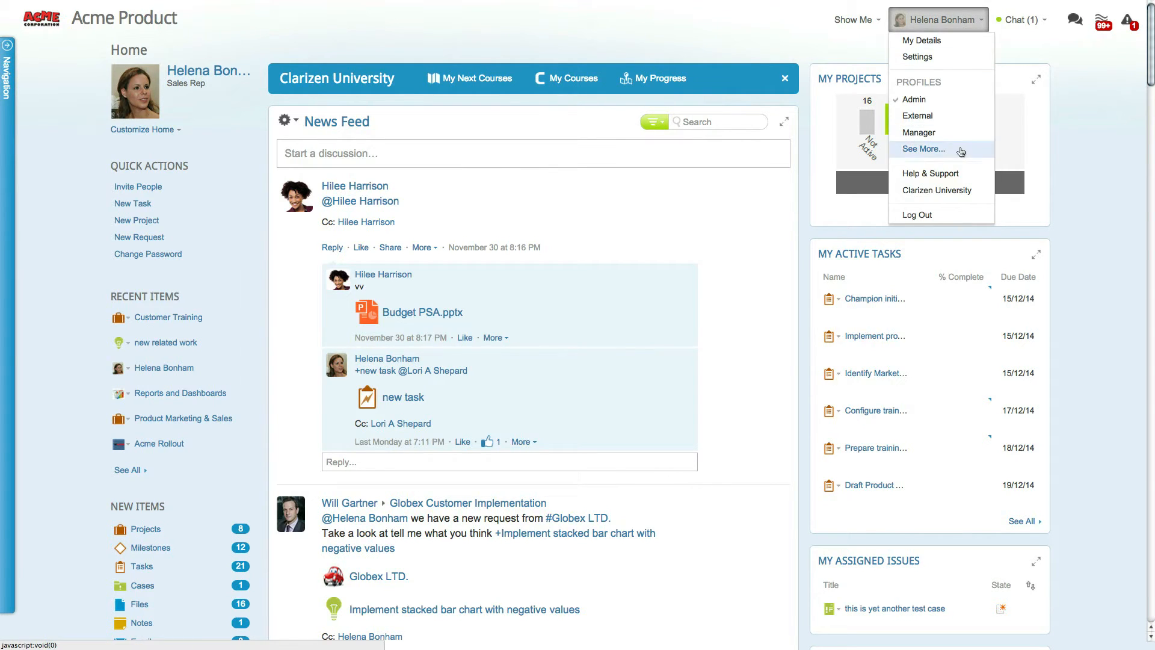
click(923, 149)
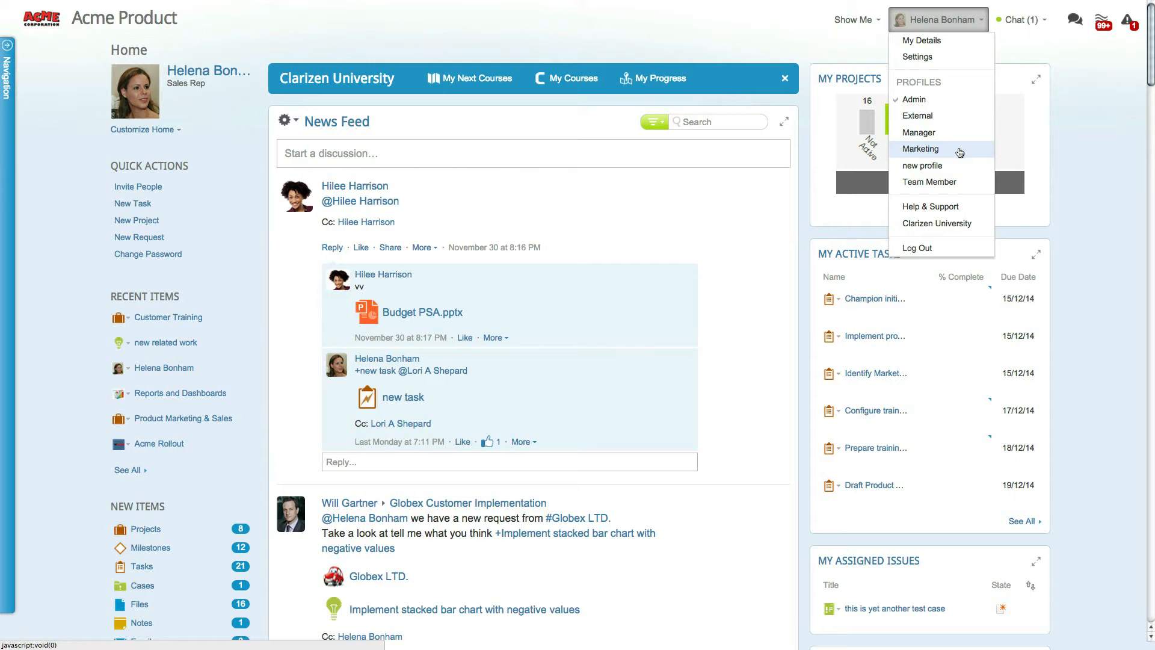
mouse_move(942, 152)
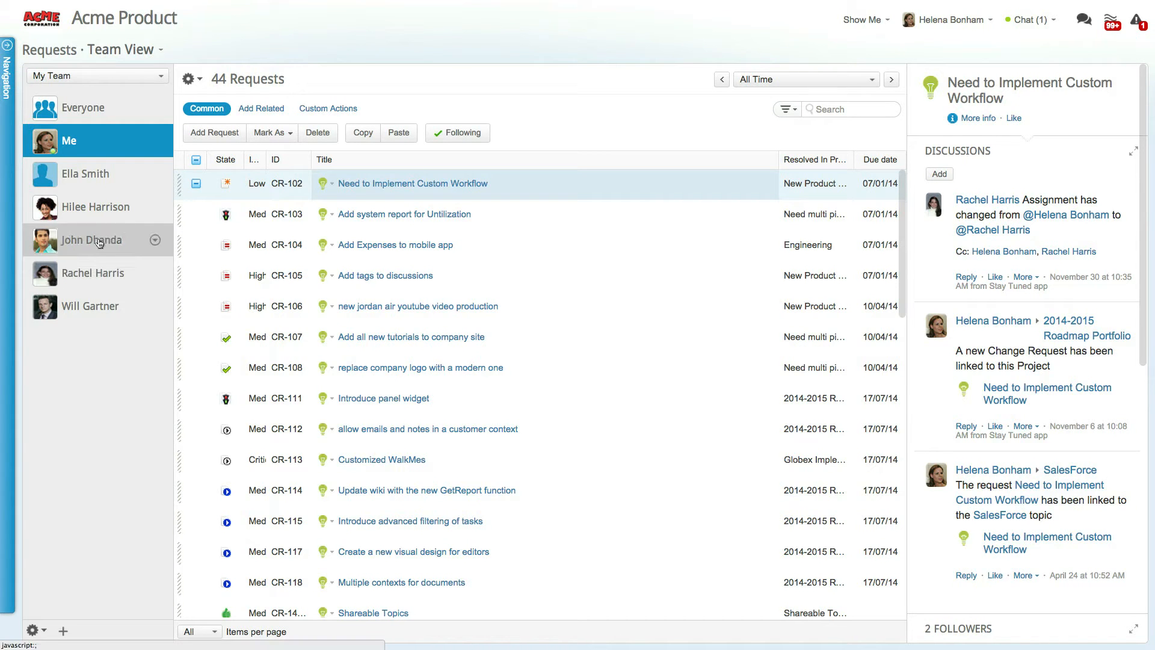
click(214, 132)
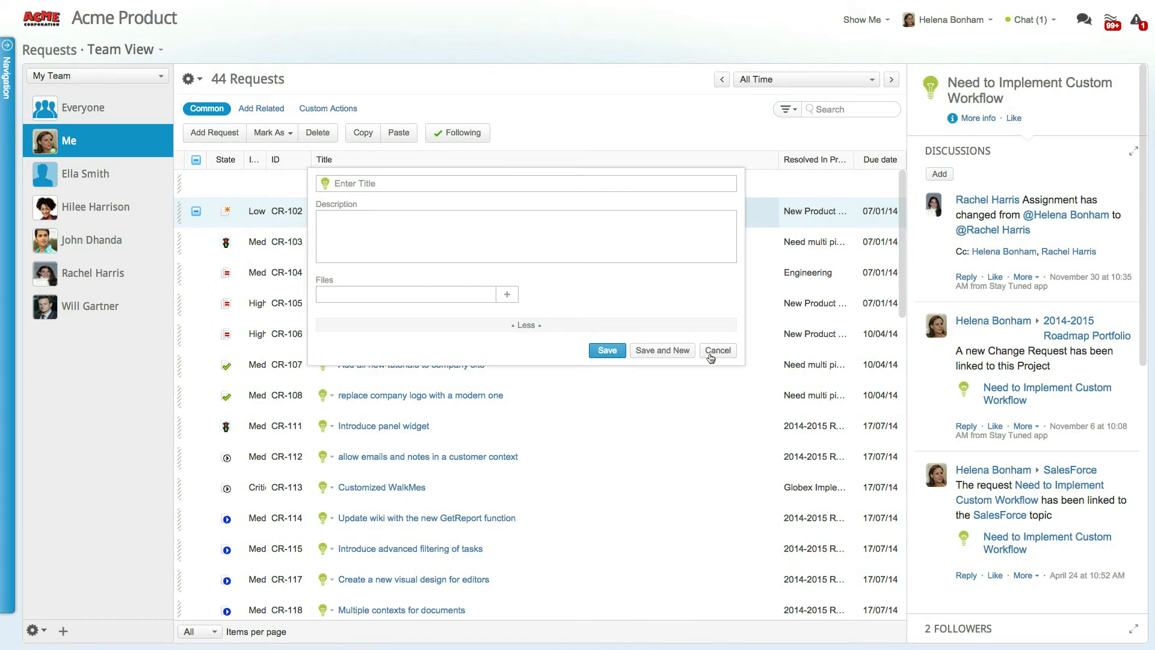
click(717, 351)
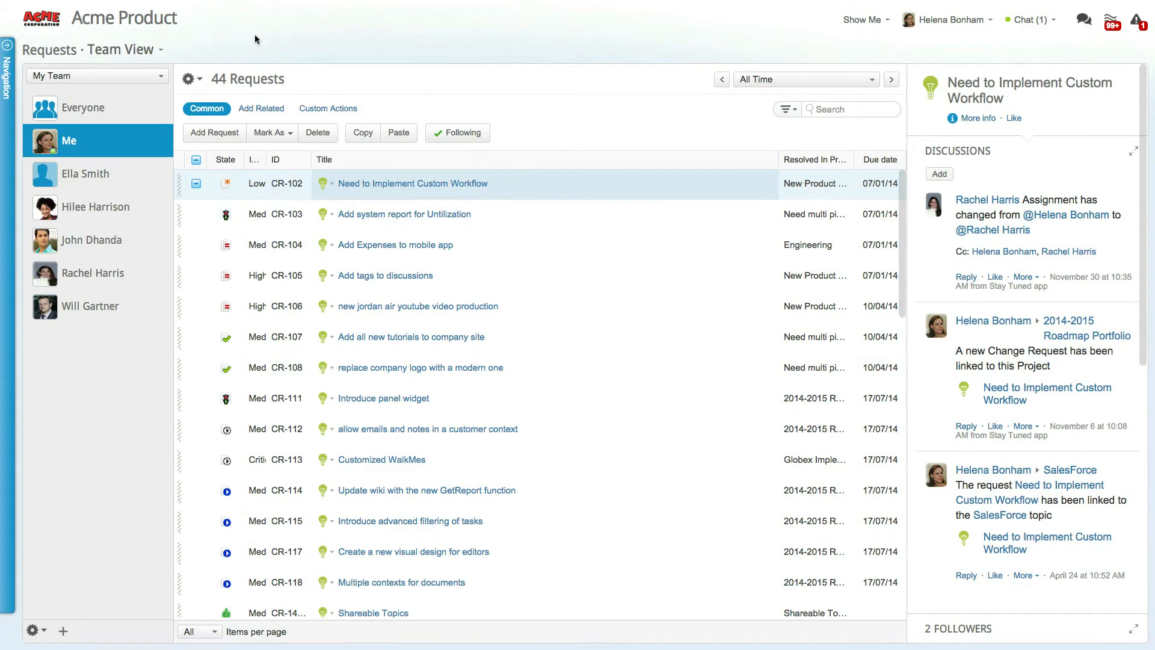
click(191, 79)
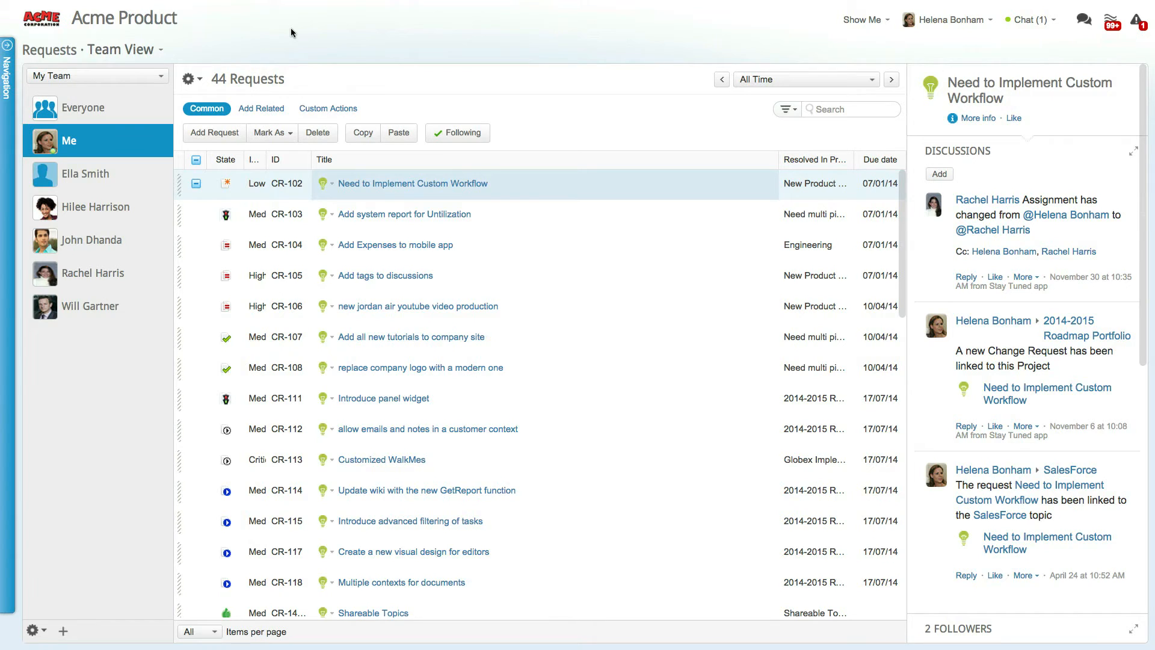
Step: Edit the Team View's sharing and open the full Share with list, showing Creative as Viewer
click(122, 49)
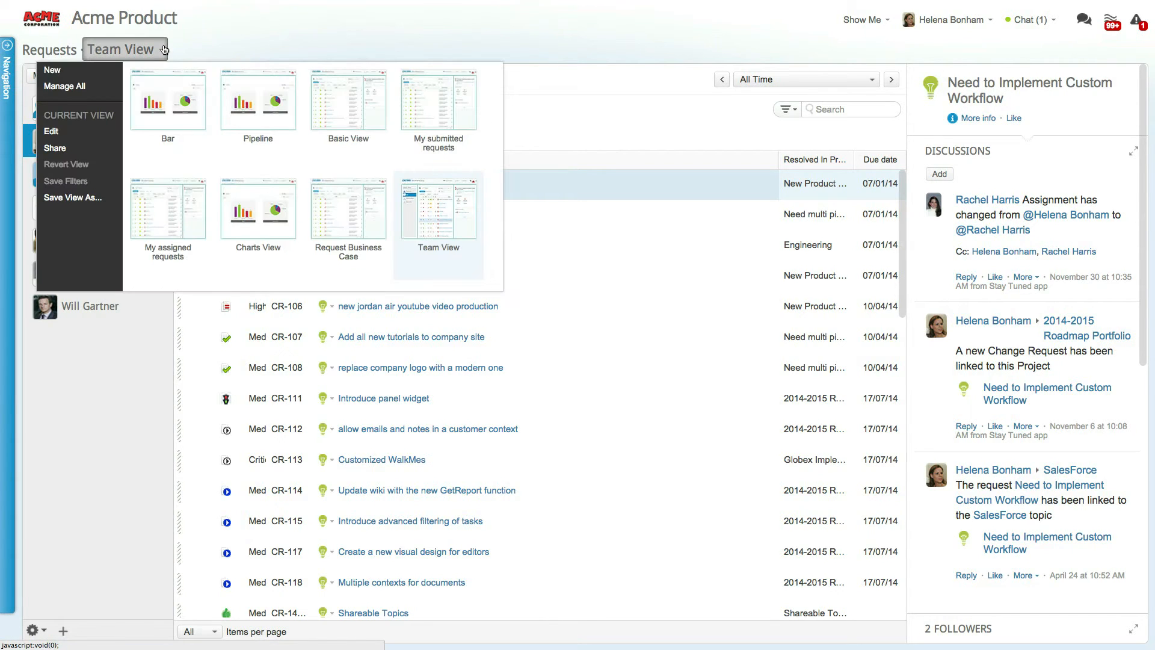
click(51, 132)
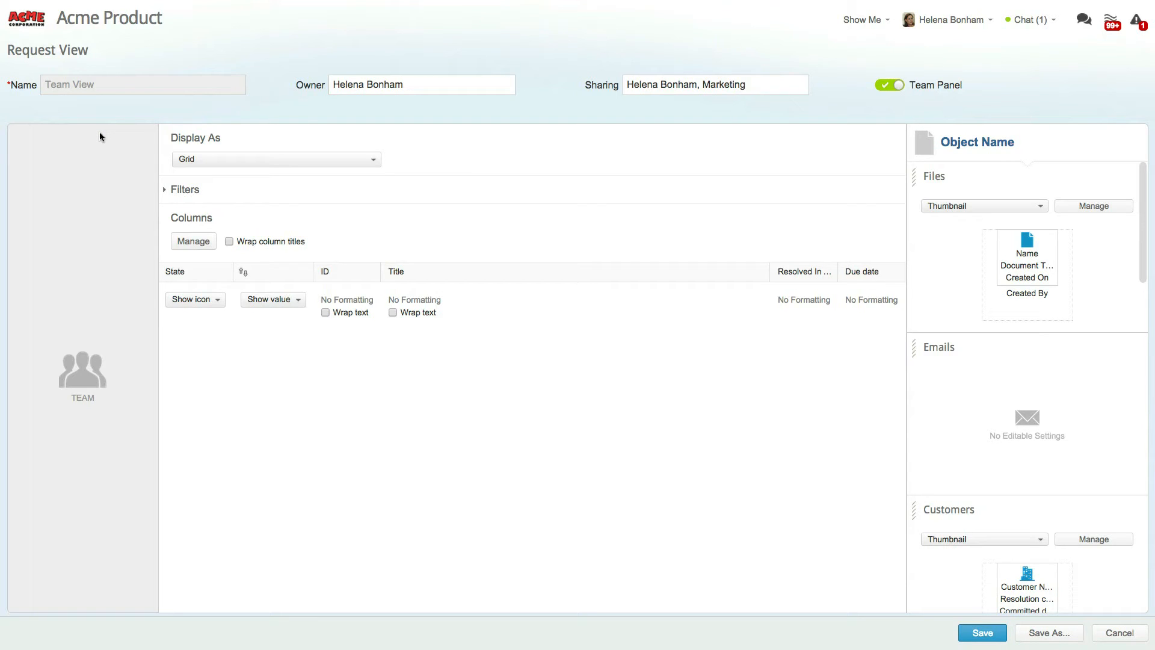
mouse_move(624, 103)
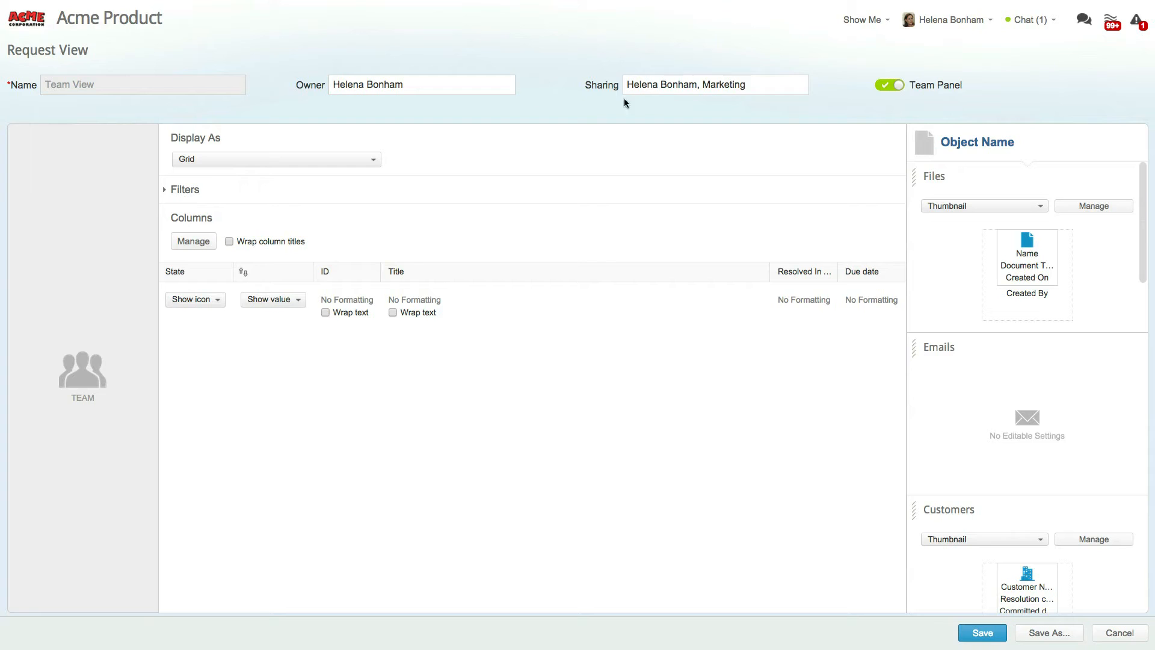
click(715, 84)
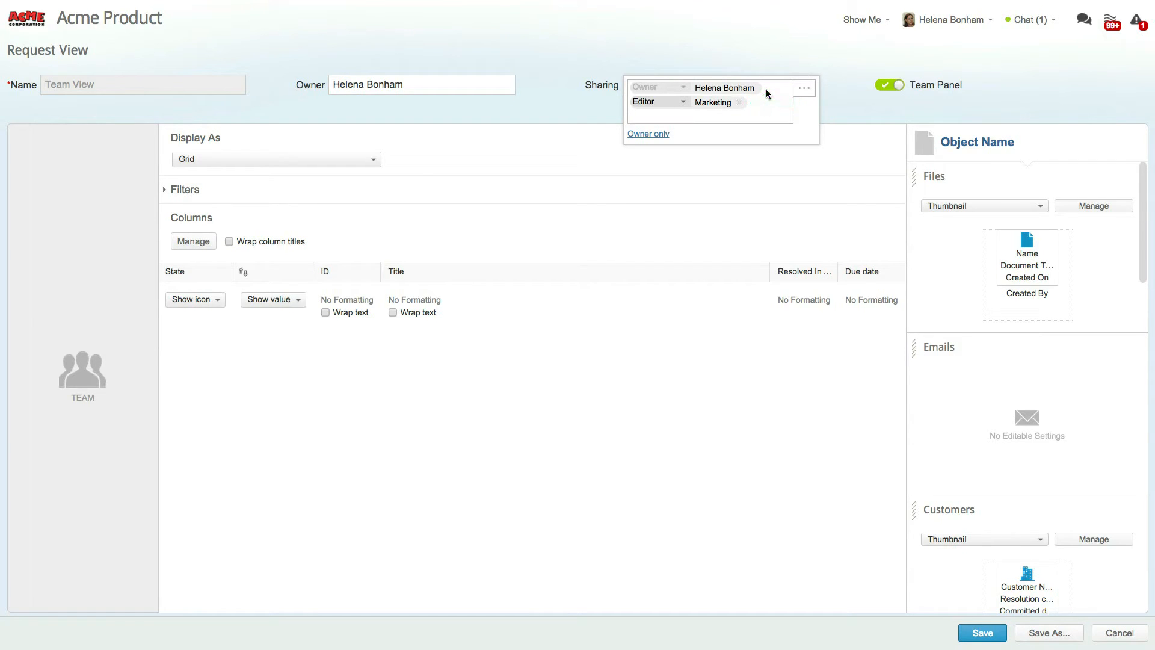
click(700, 116)
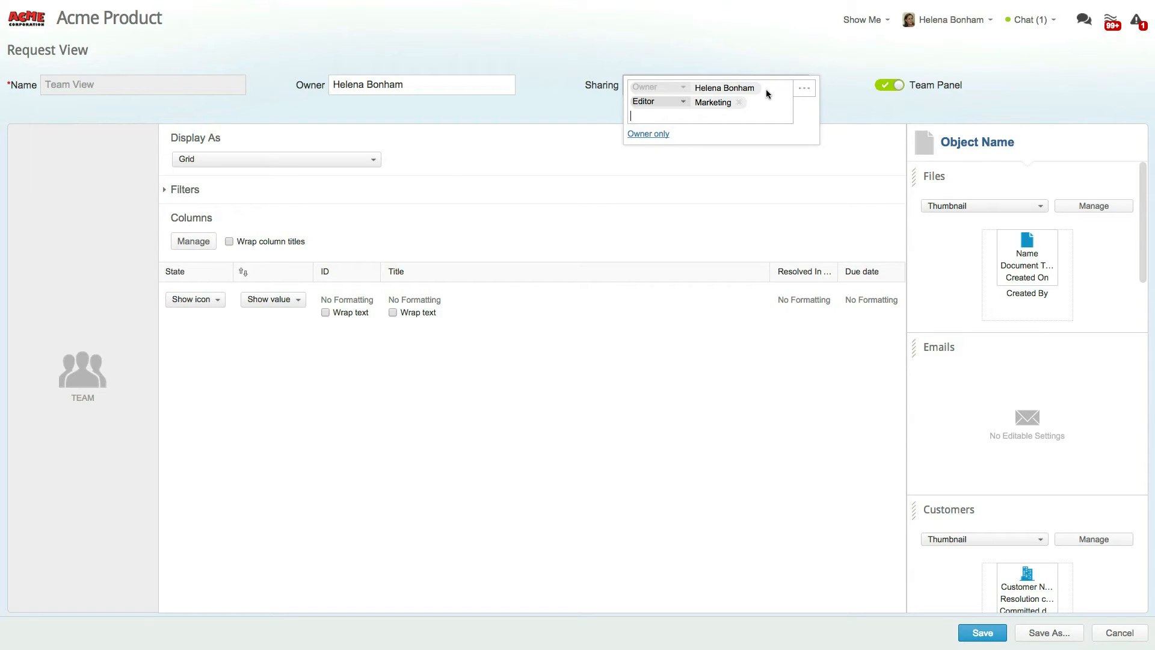
click(804, 87)
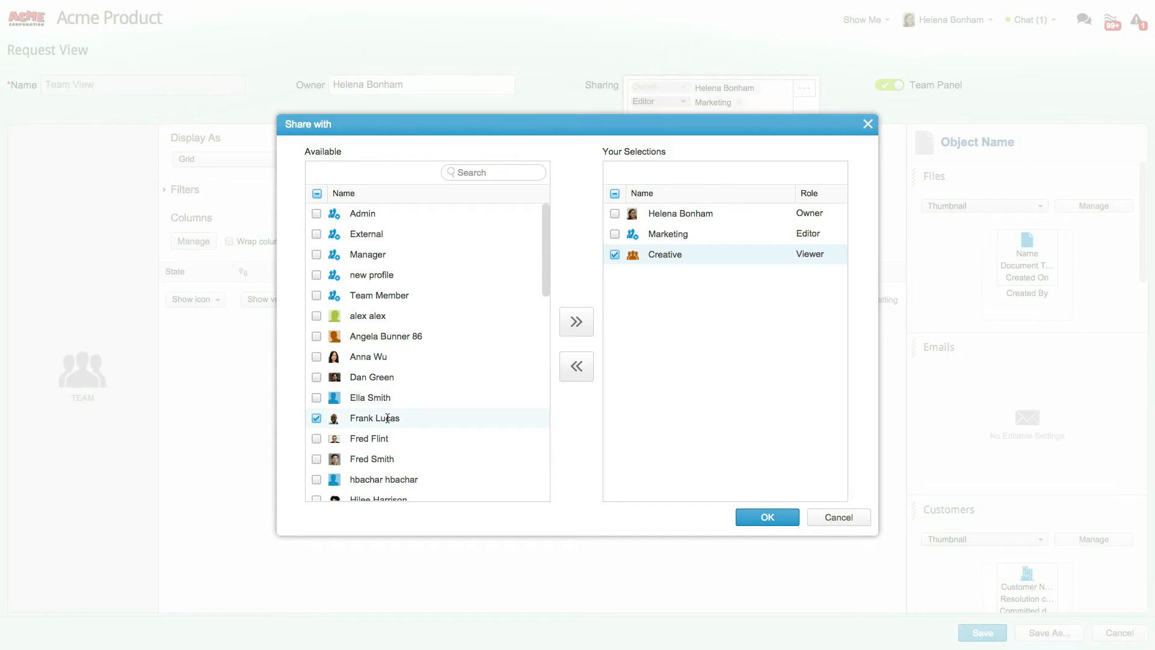
click(577, 321)
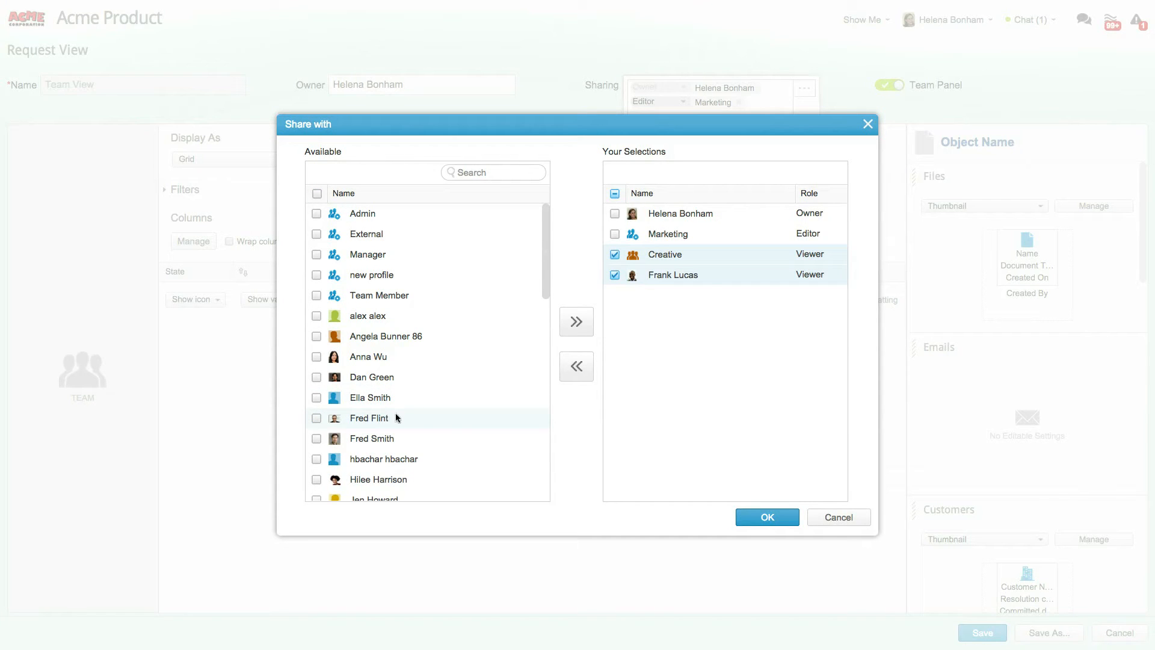
click(810, 254)
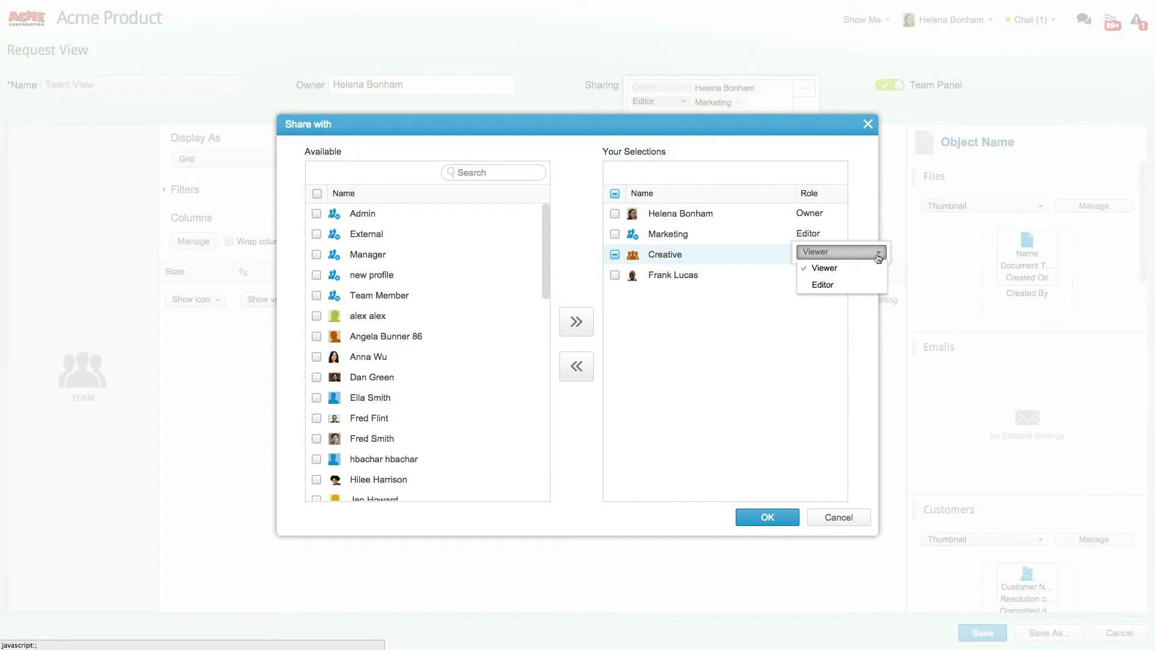
click(824, 267)
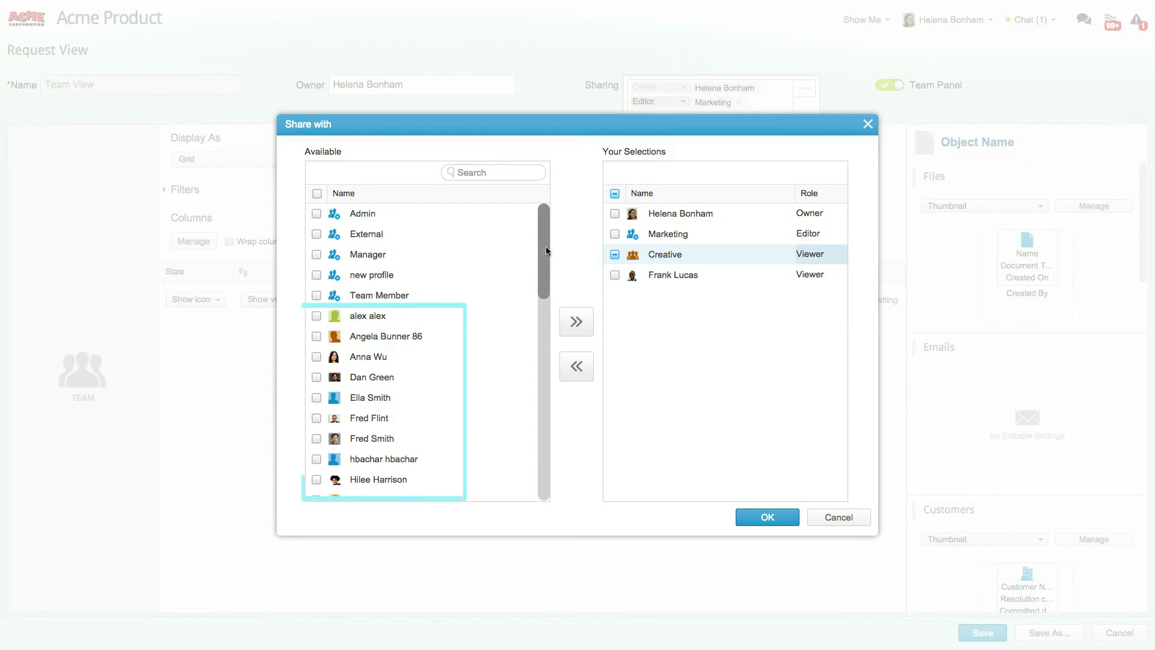
scroll(down, 3)
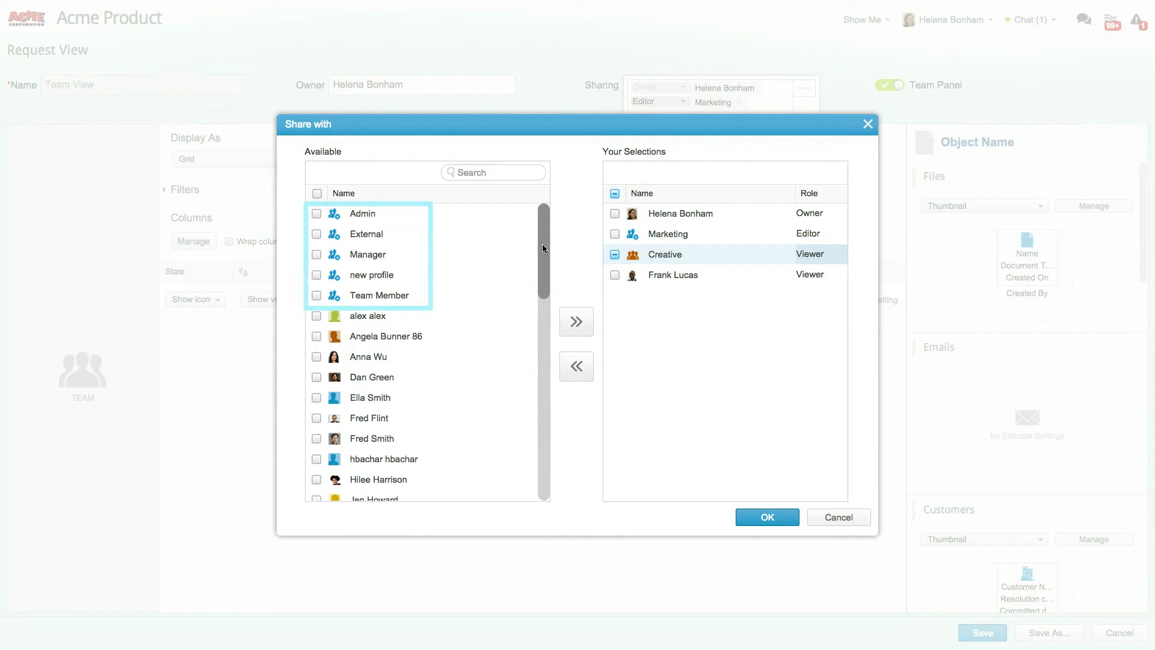
scroll(down, 3)
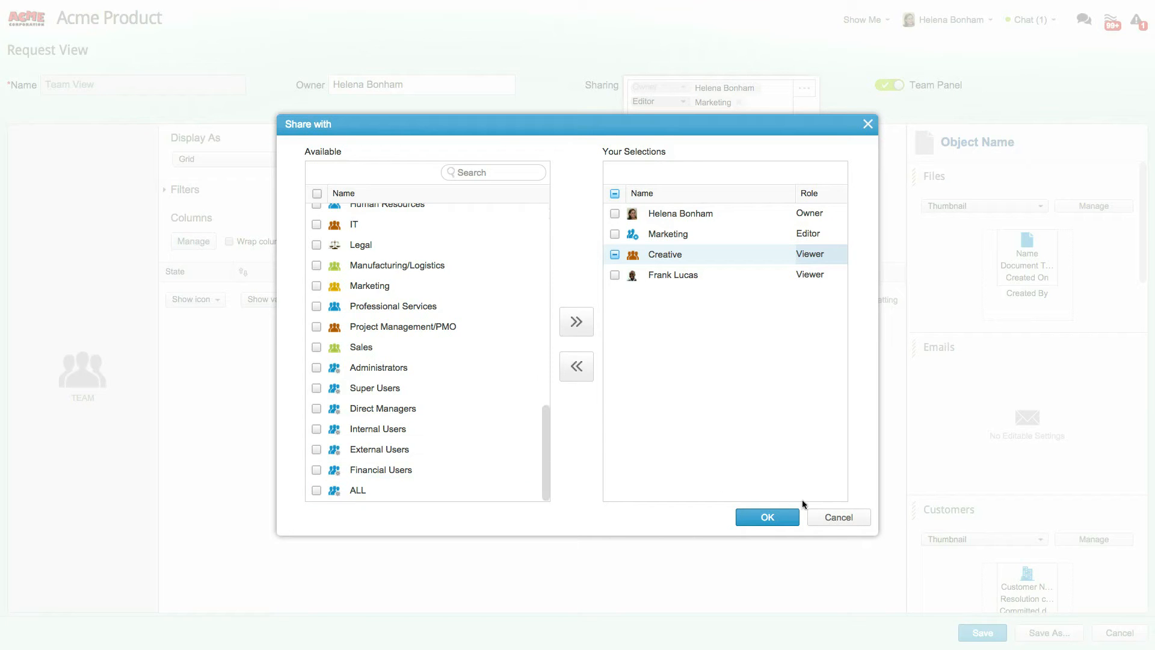
click(838, 517)
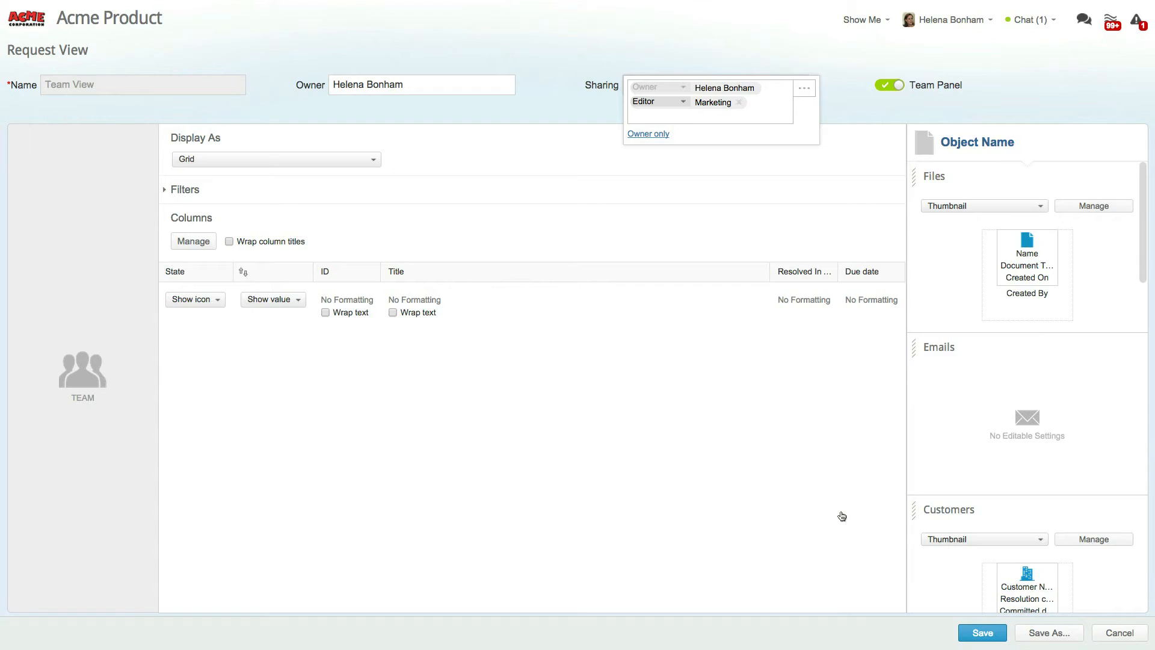
Step: Go to account Settings and open the Master profile's Milestone item type
click(686, 116)
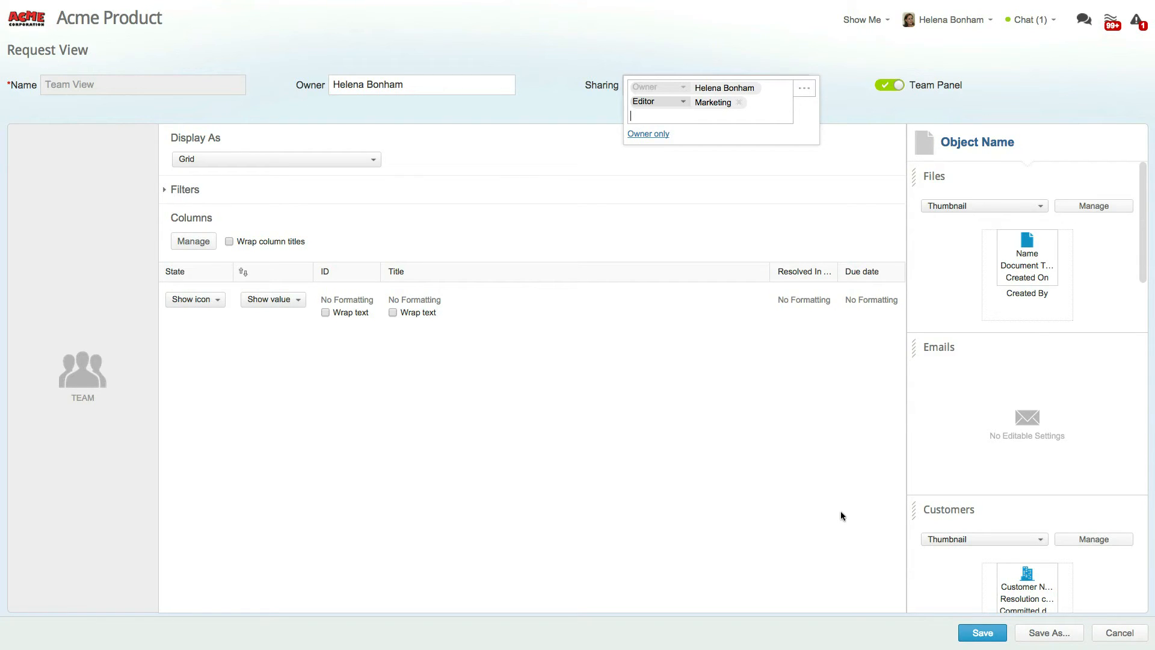
mouse_move(961, 51)
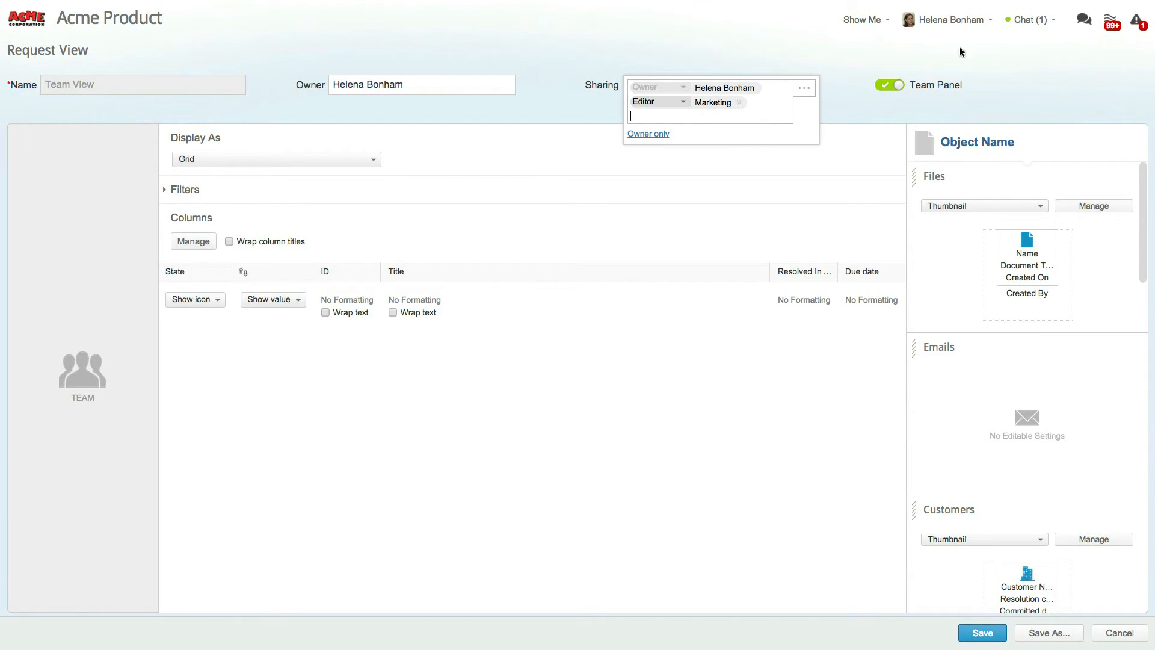
click(949, 19)
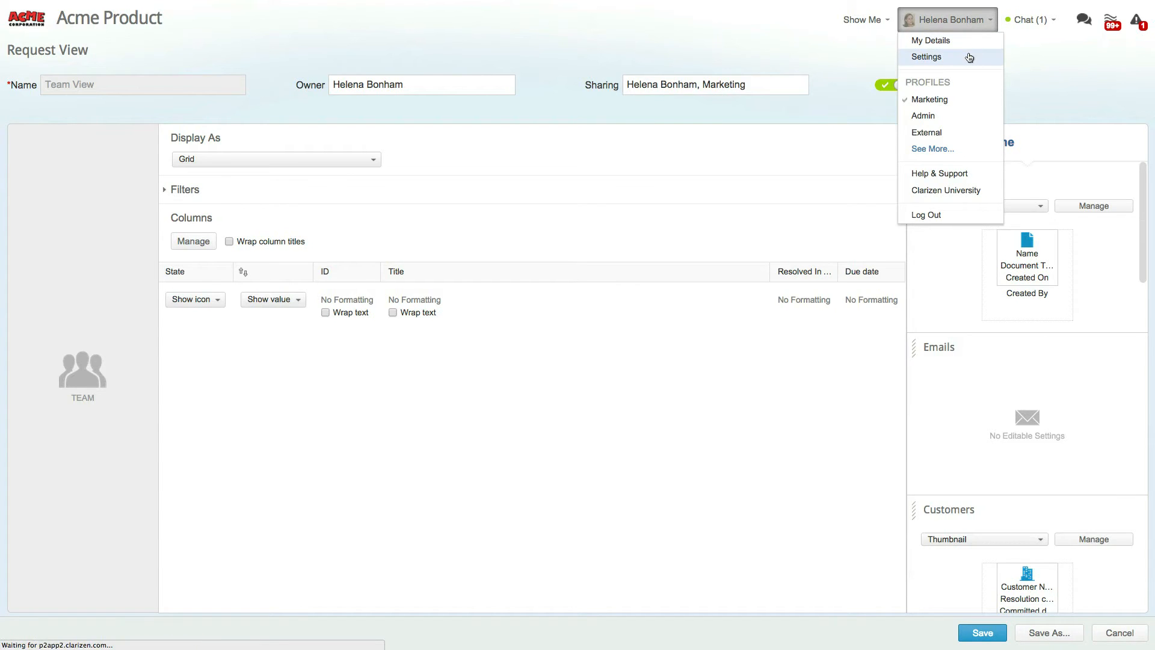
click(927, 56)
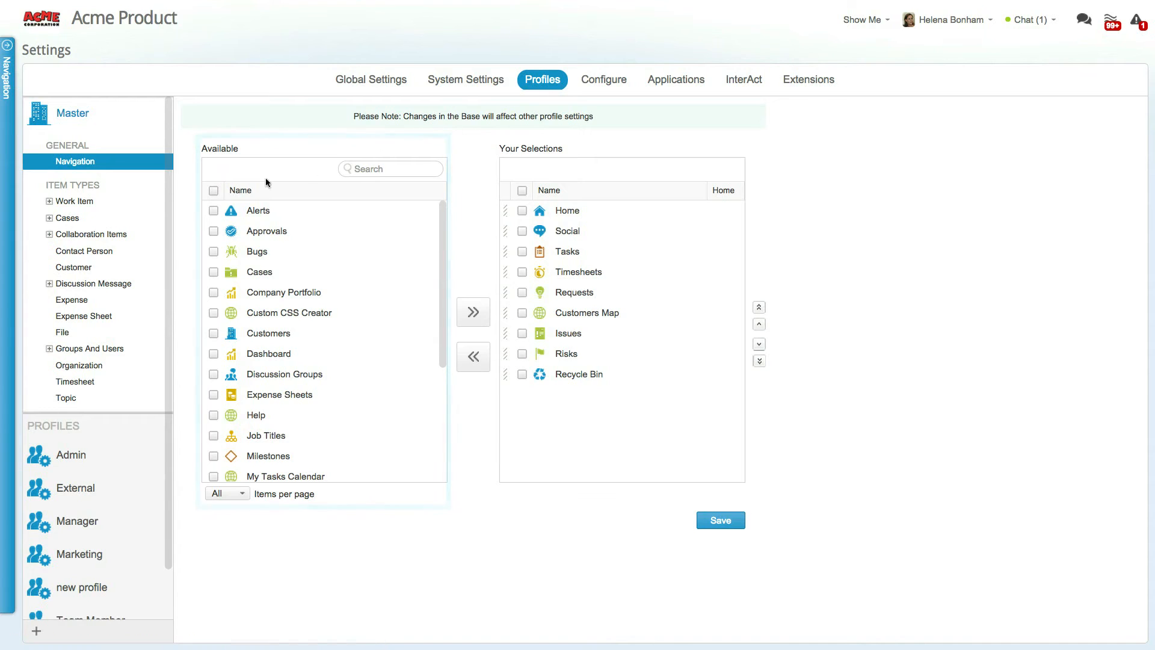
click(80, 217)
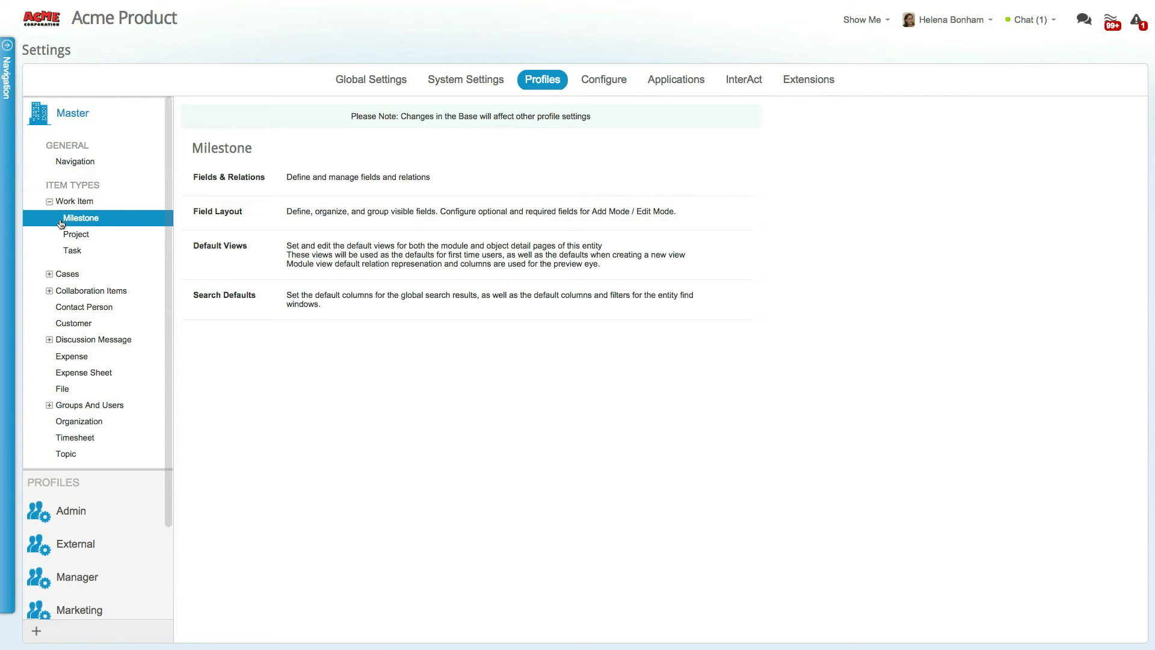
Step: Add a new profile with Profile Name 'External Collaborators' and confirm it
click(36, 631)
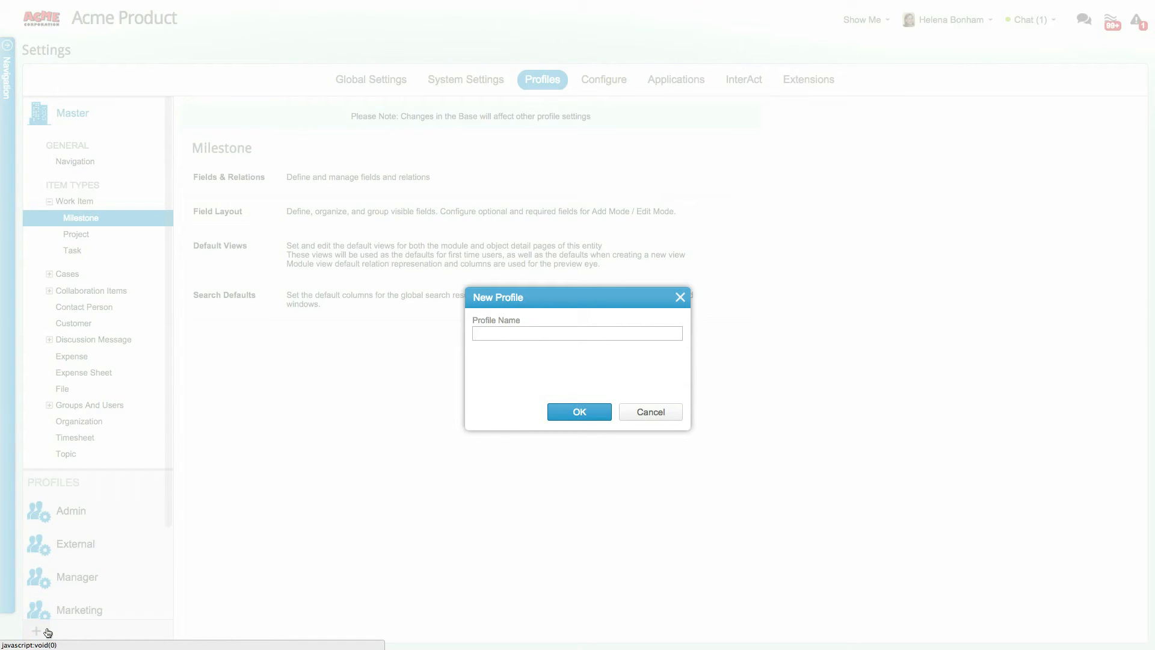
click(577, 333)
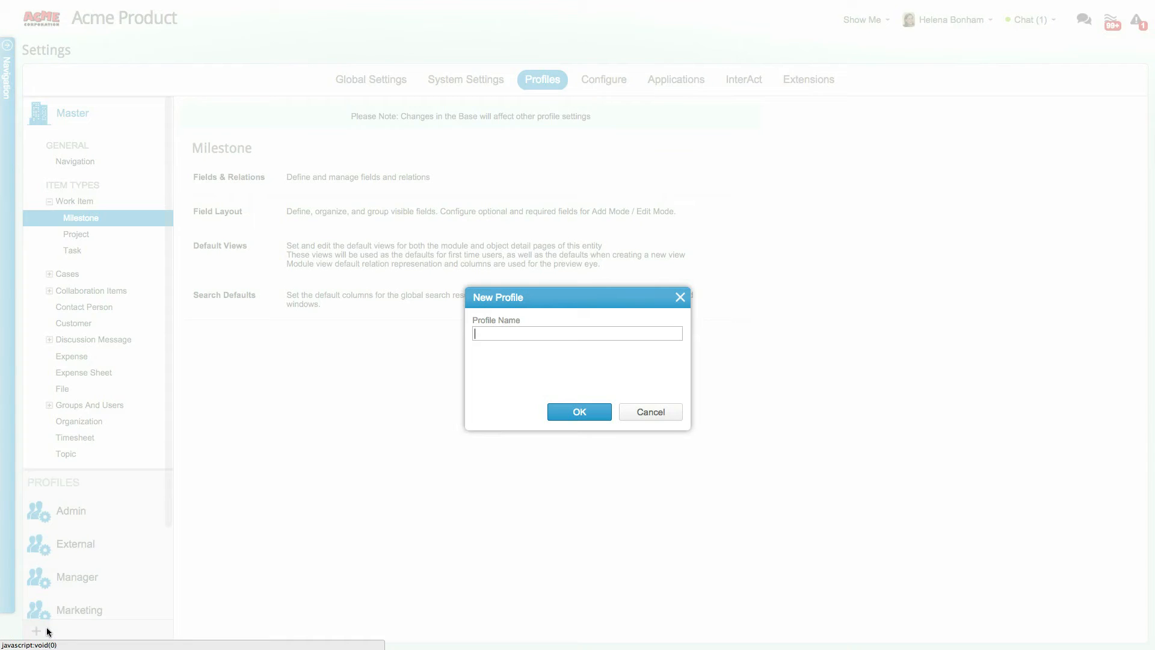
text(External Collaborators)
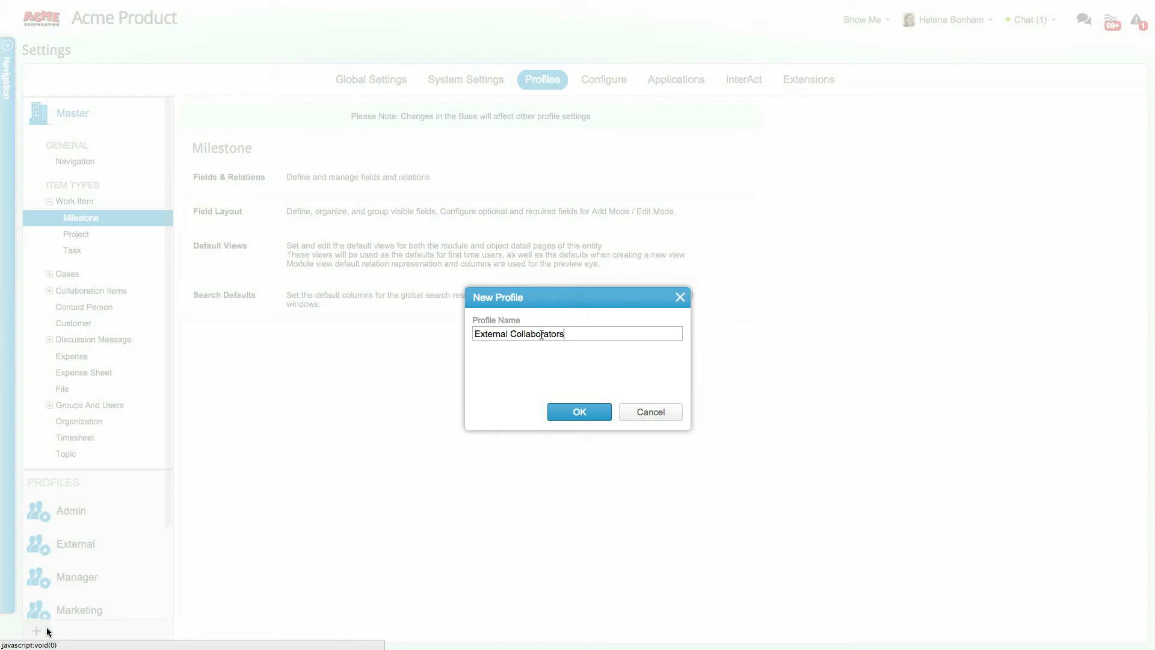
click(579, 411)
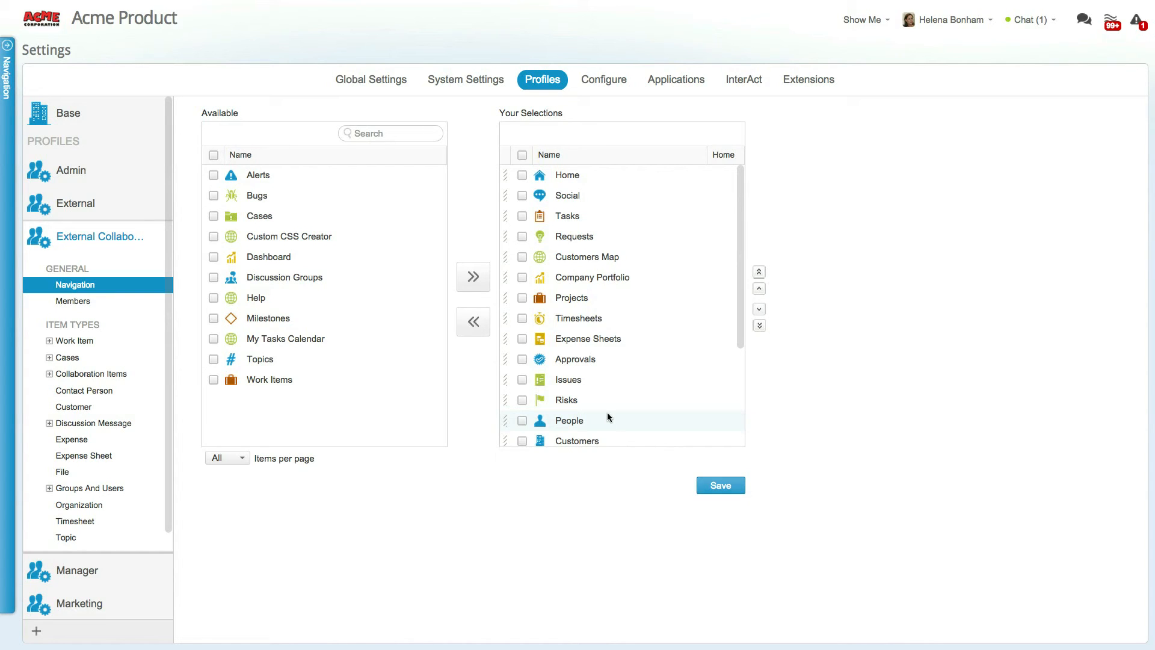
Step: Keep only Home, Social, Tasks and Requests in navigation, save, and view Members
click(522, 155)
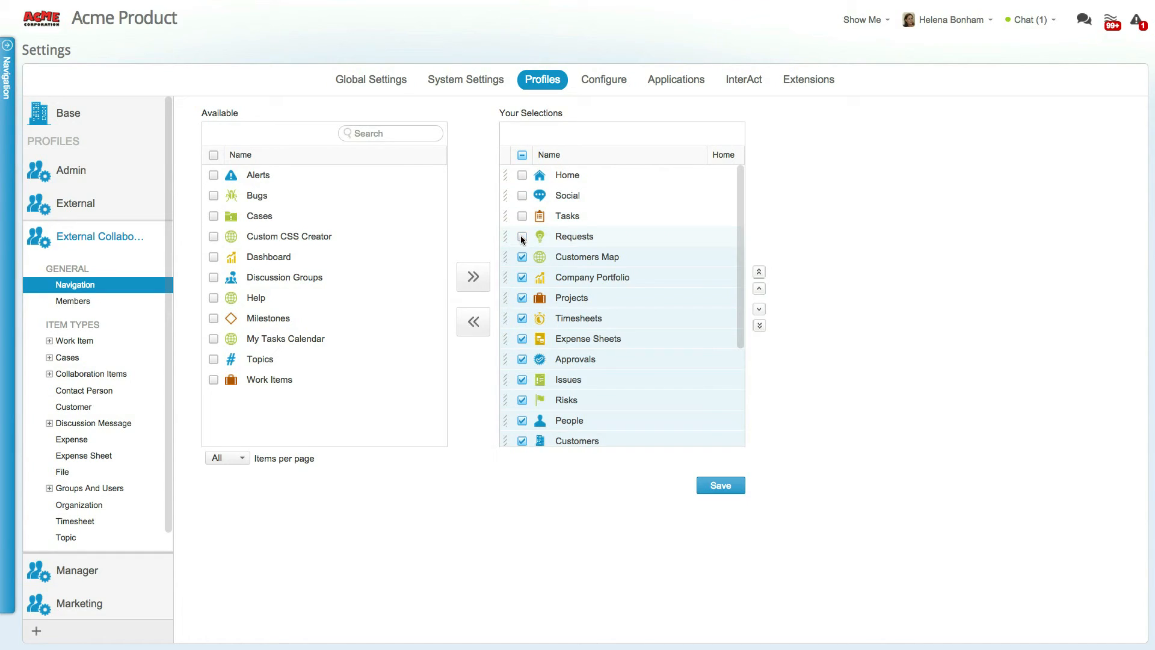
click(473, 322)
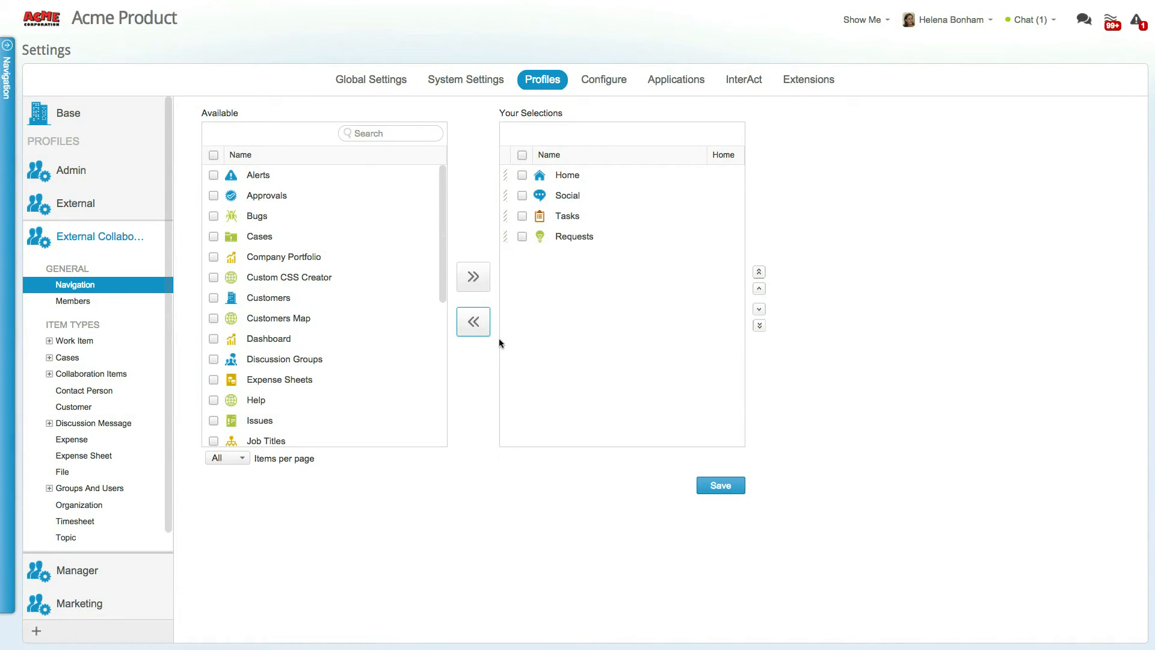
click(719, 485)
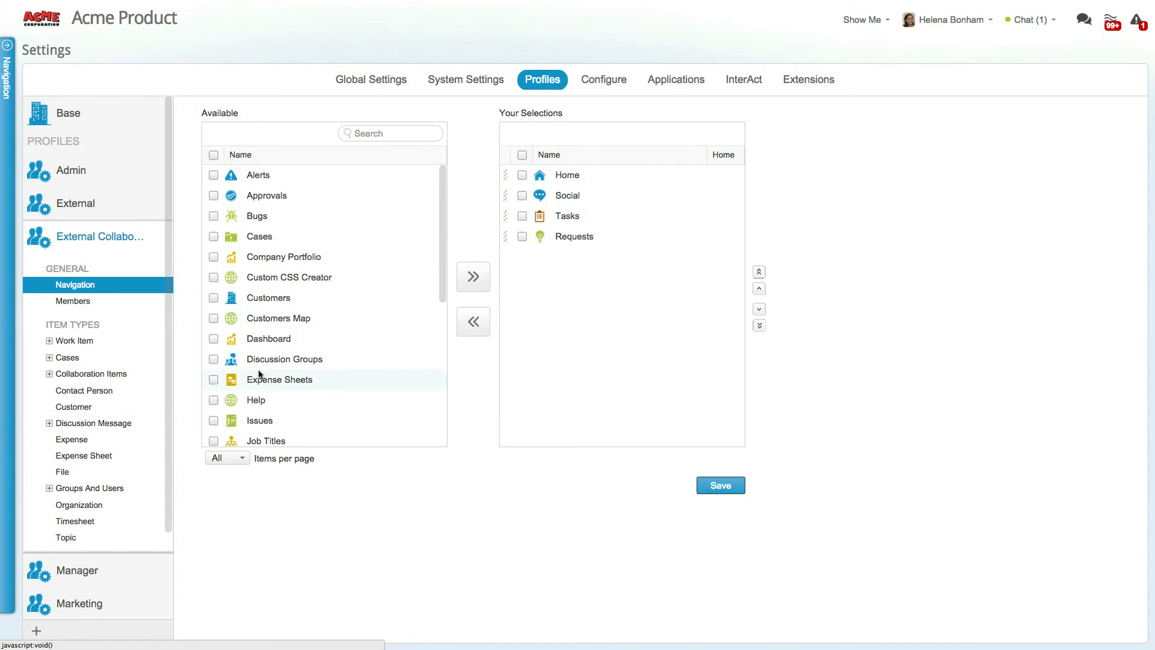
click(73, 301)
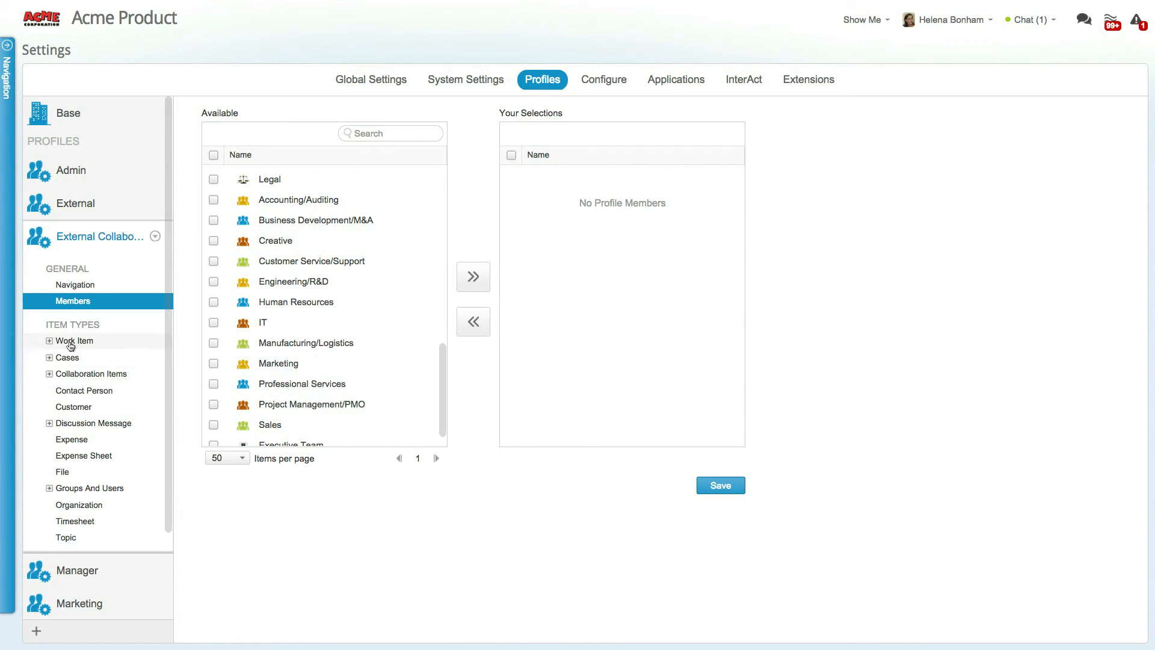
Step: Open the Task item type and edit its Available Fields under Fields & Relations
click(73, 341)
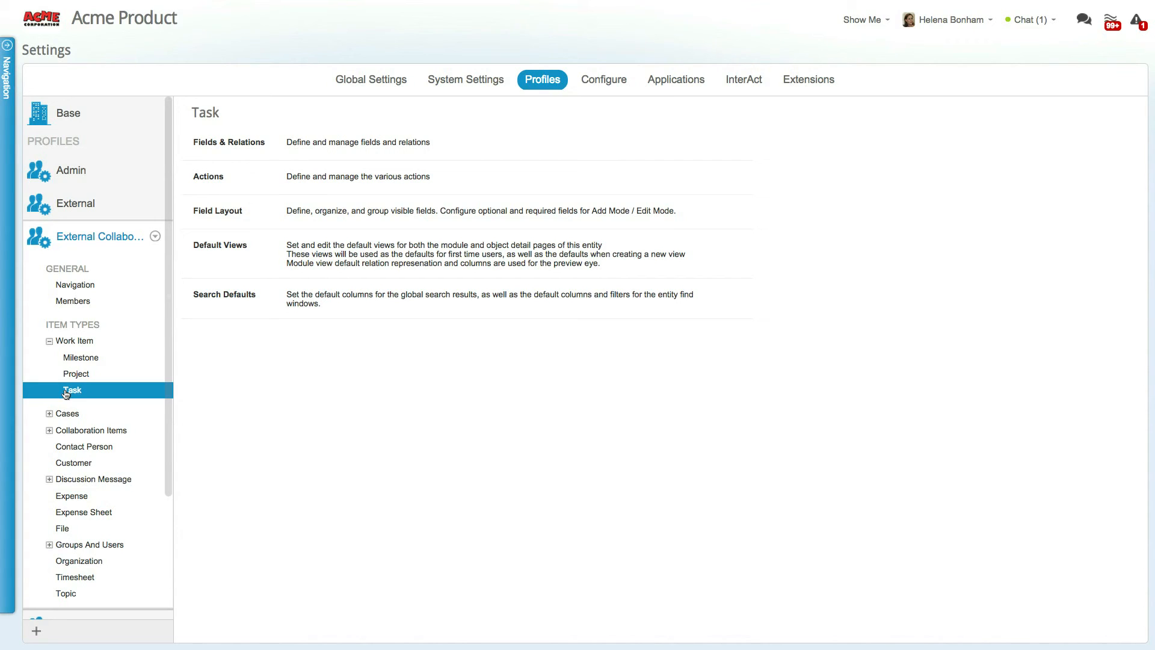
mouse_move(554, 145)
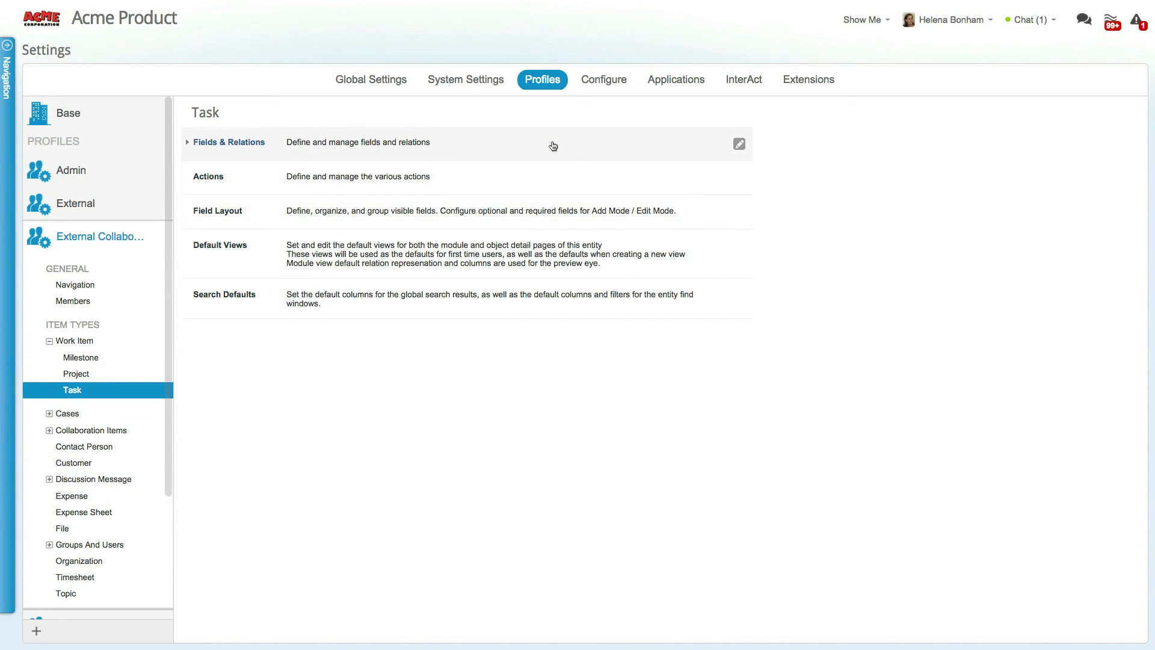
click(227, 142)
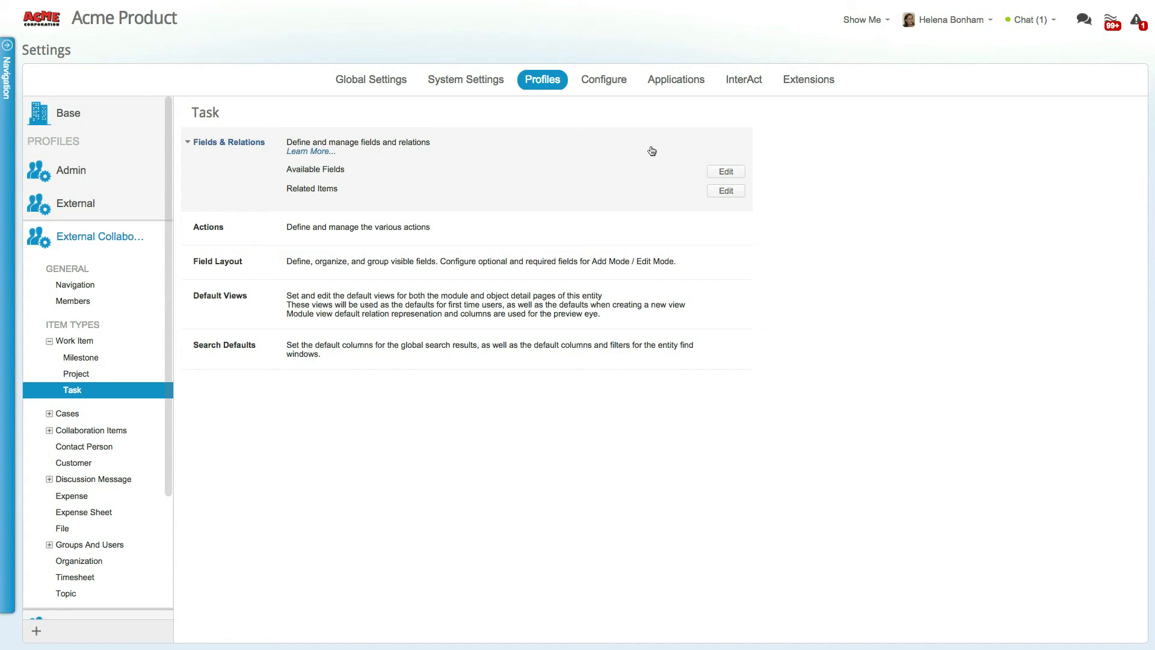
click(724, 171)
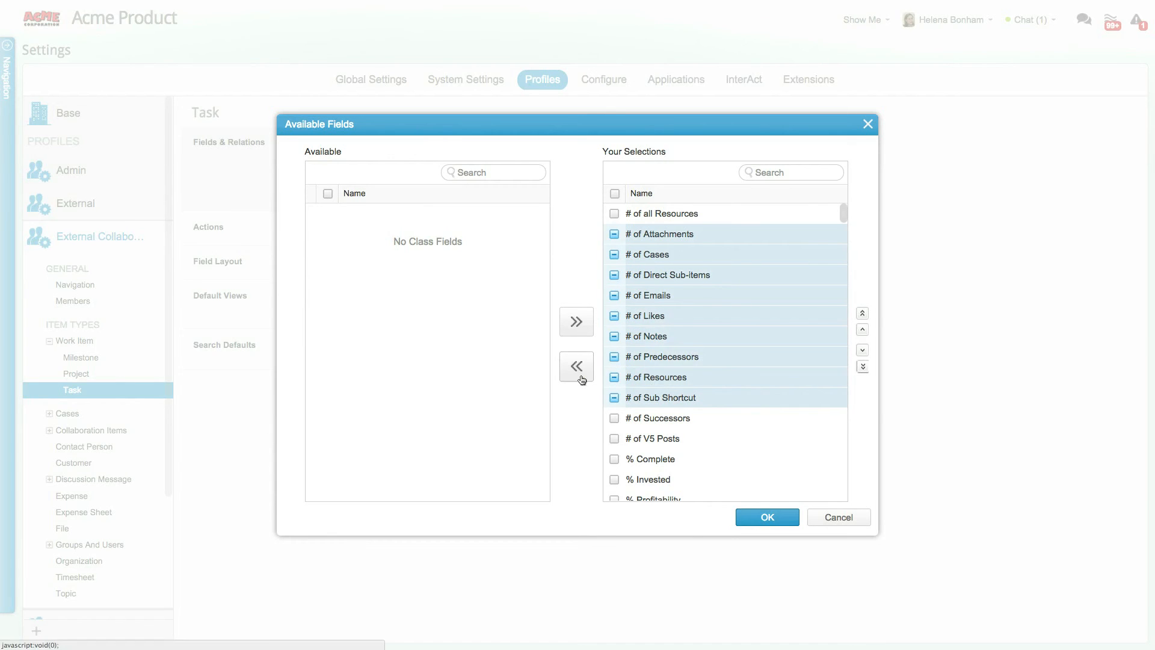
Step: Move the nine checked # count fields out of Your Selections and confirm
click(575, 367)
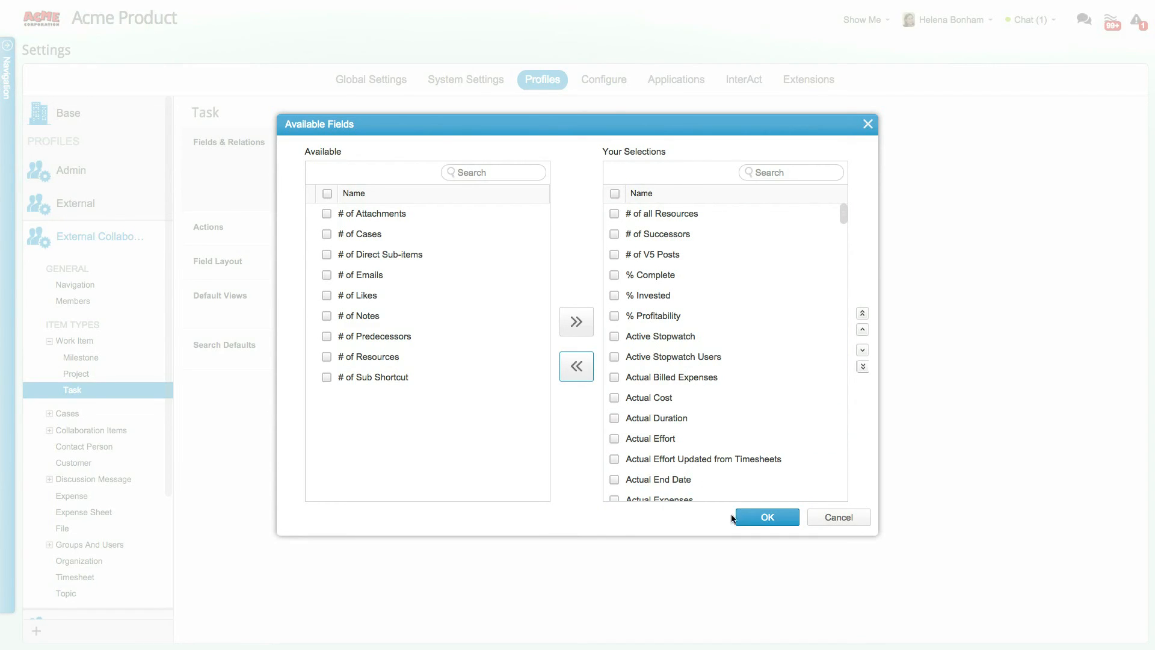
click(766, 516)
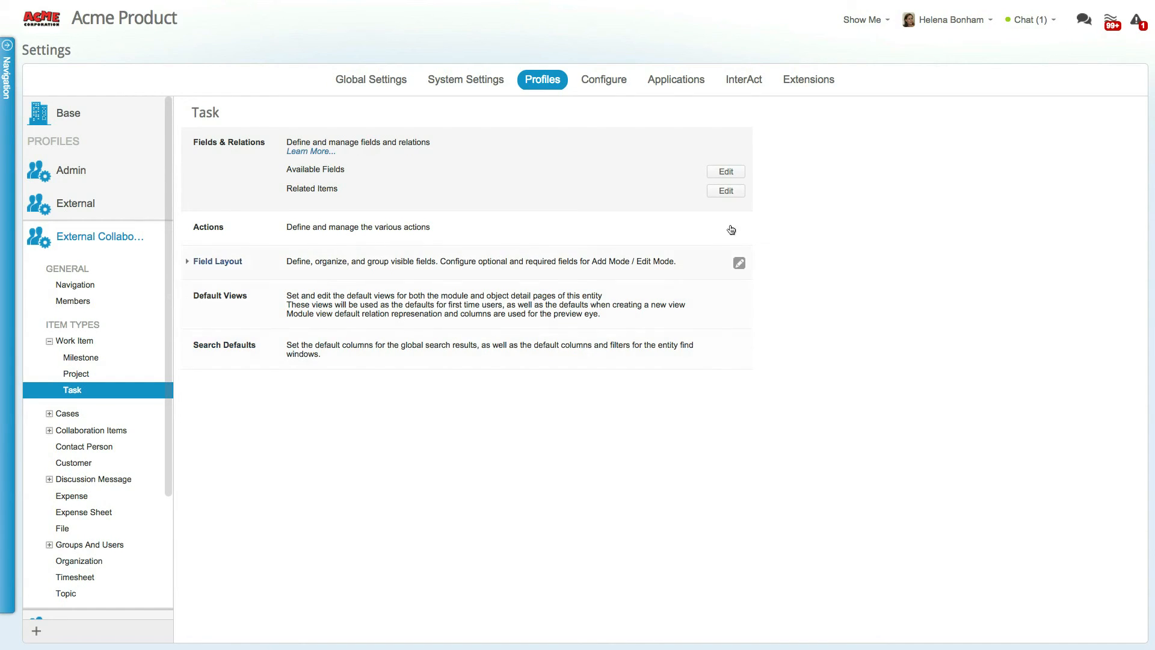
Step: Expand the Task Actions section and open the Ribbon actions editor
click(725, 190)
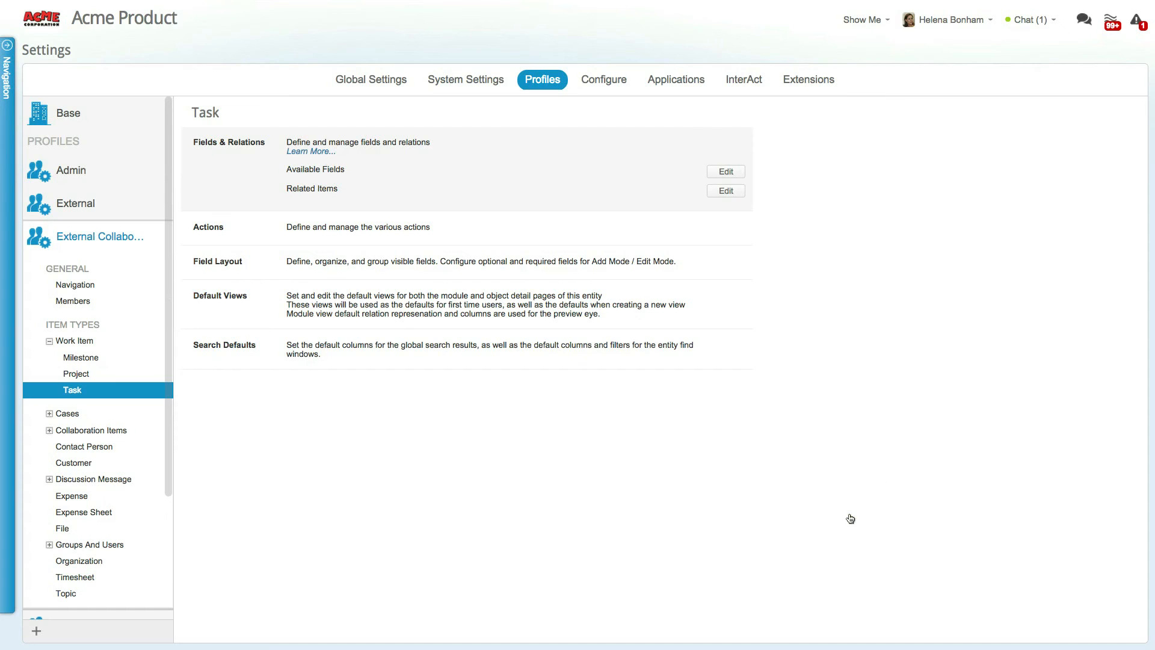
mouse_move(564, 233)
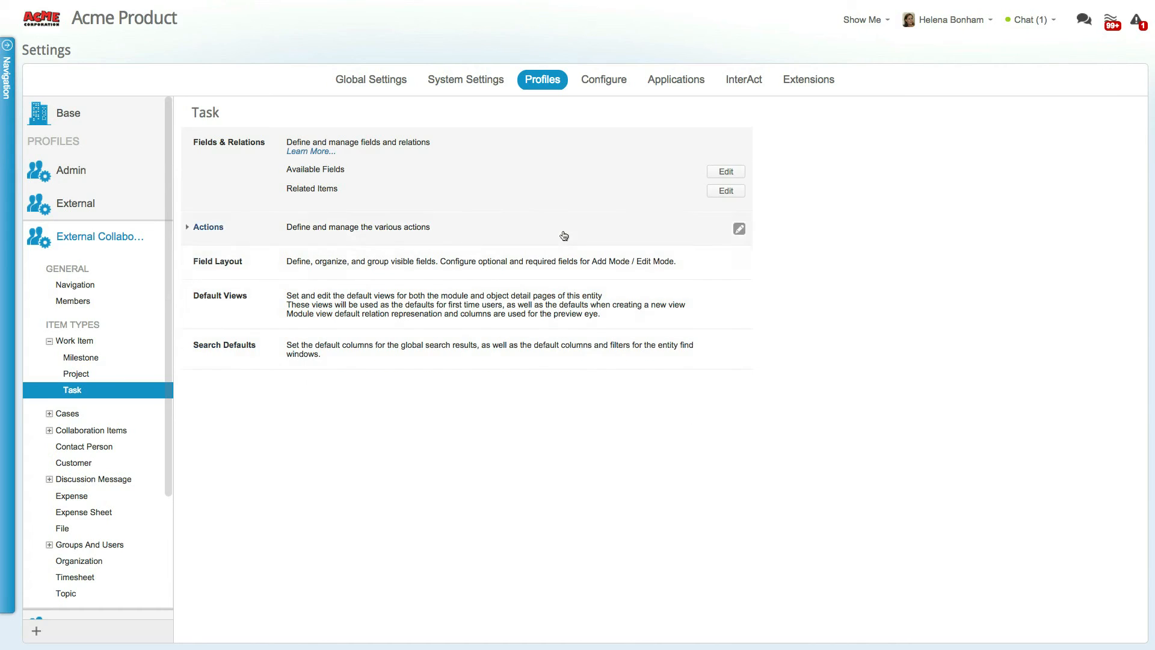
click(207, 226)
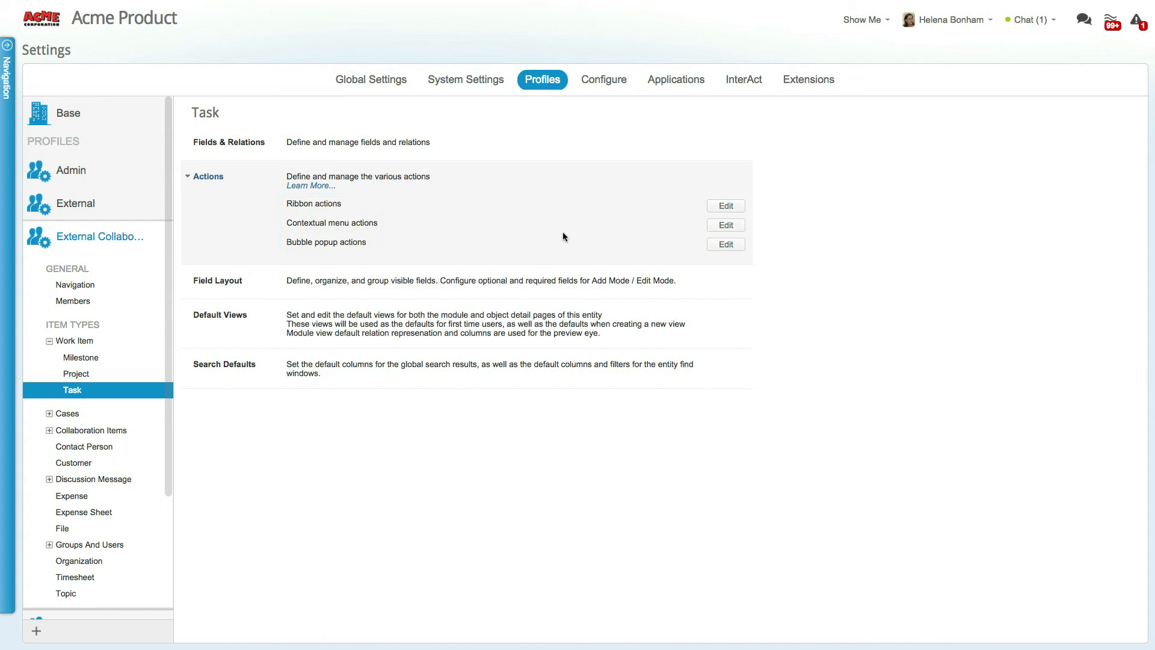
click(725, 206)
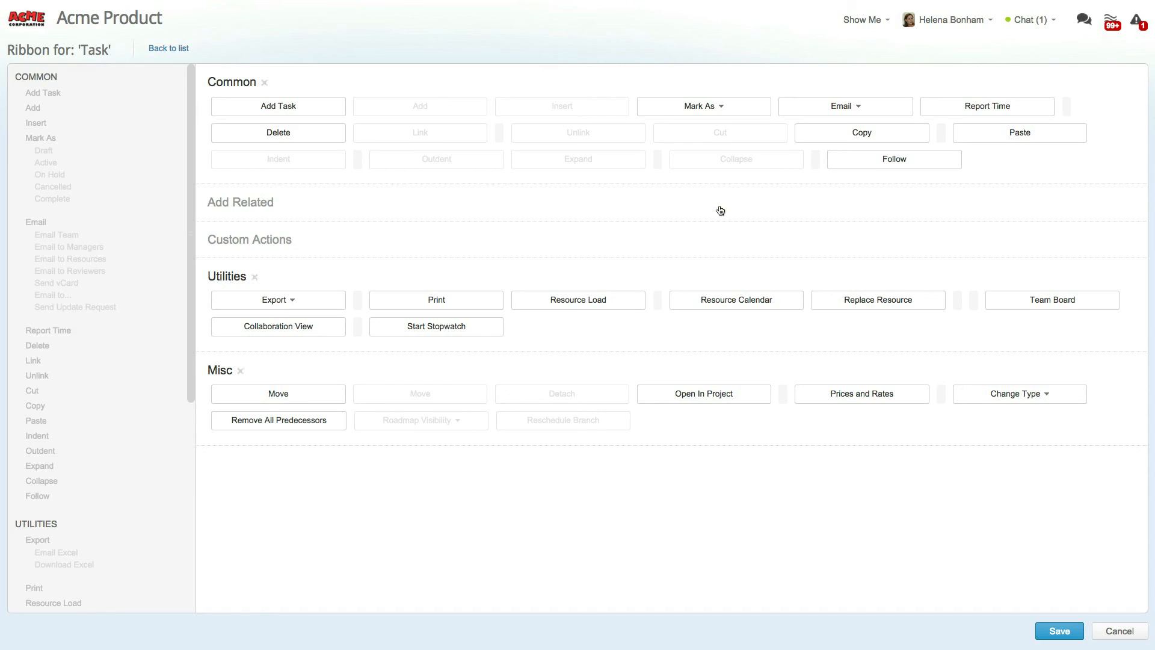
mouse_move(243, 371)
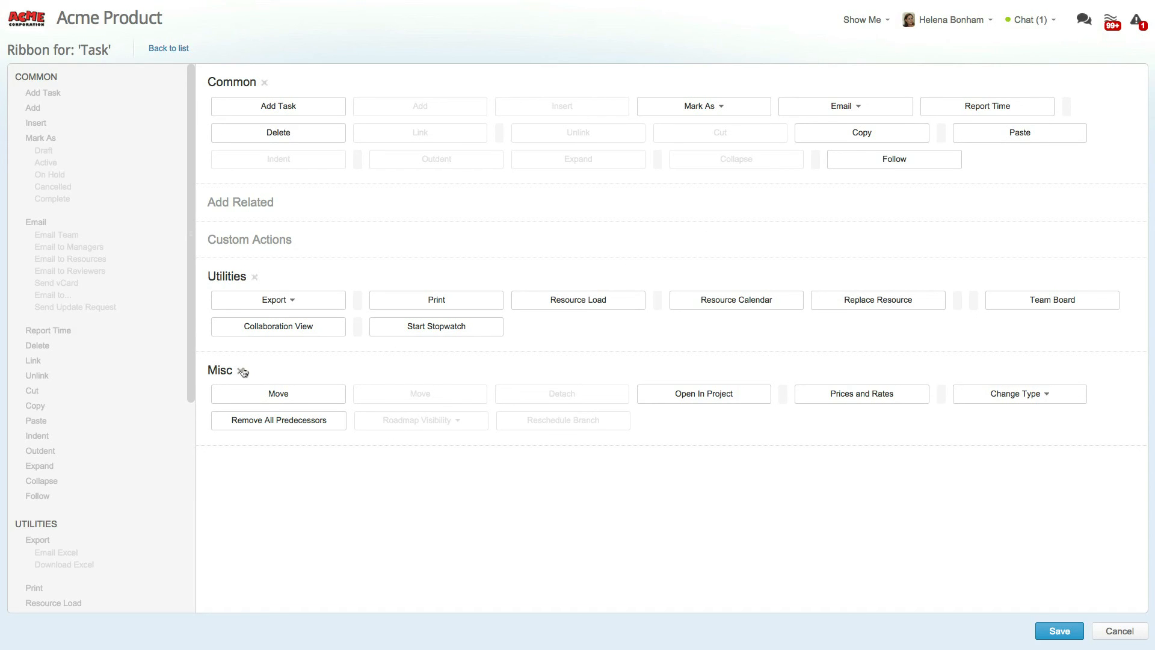
Step: Remove the Misc action group from the Task ribbon and save
click(253, 371)
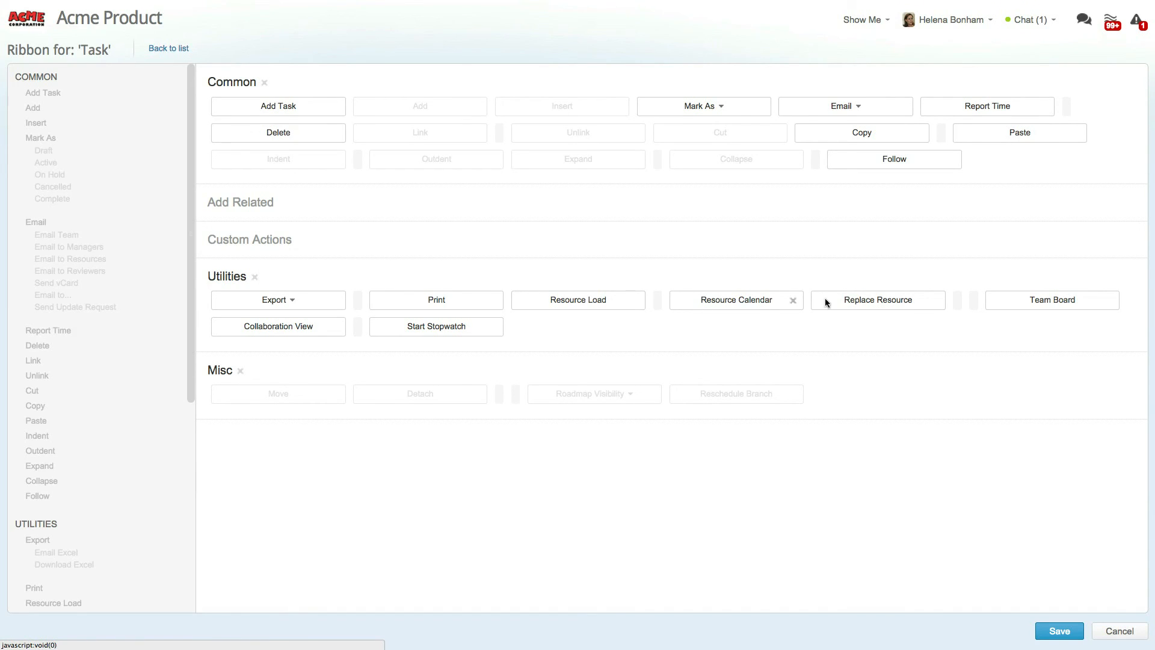
click(794, 300)
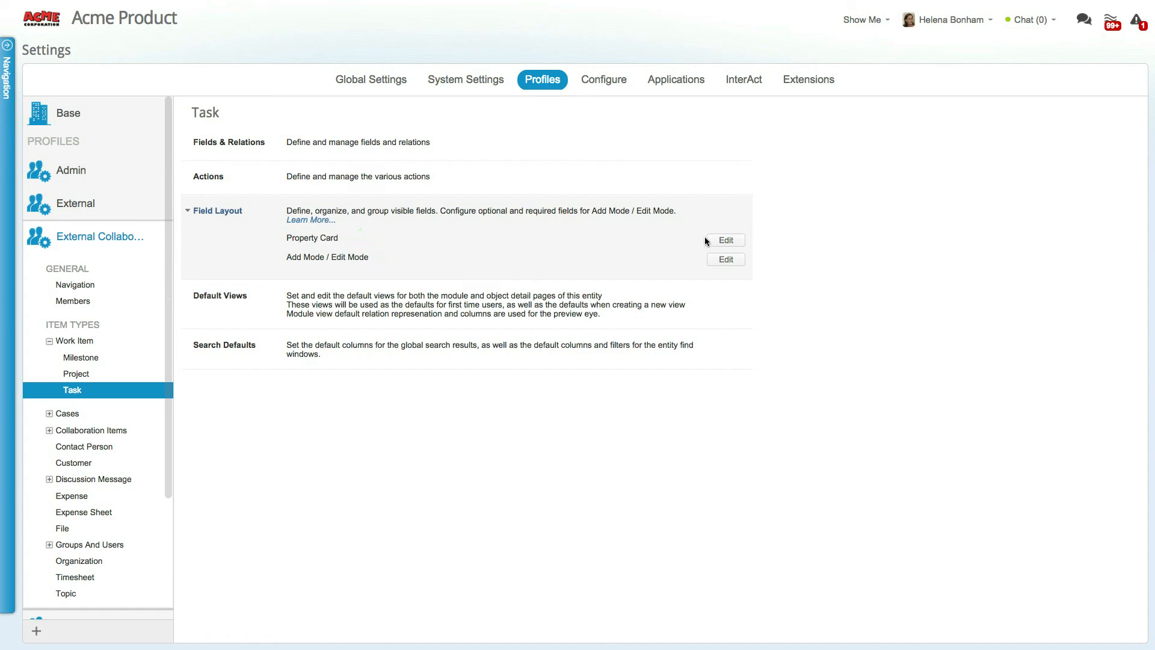
Step: Expand the Task's Default Views section to list its six available views
click(725, 259)
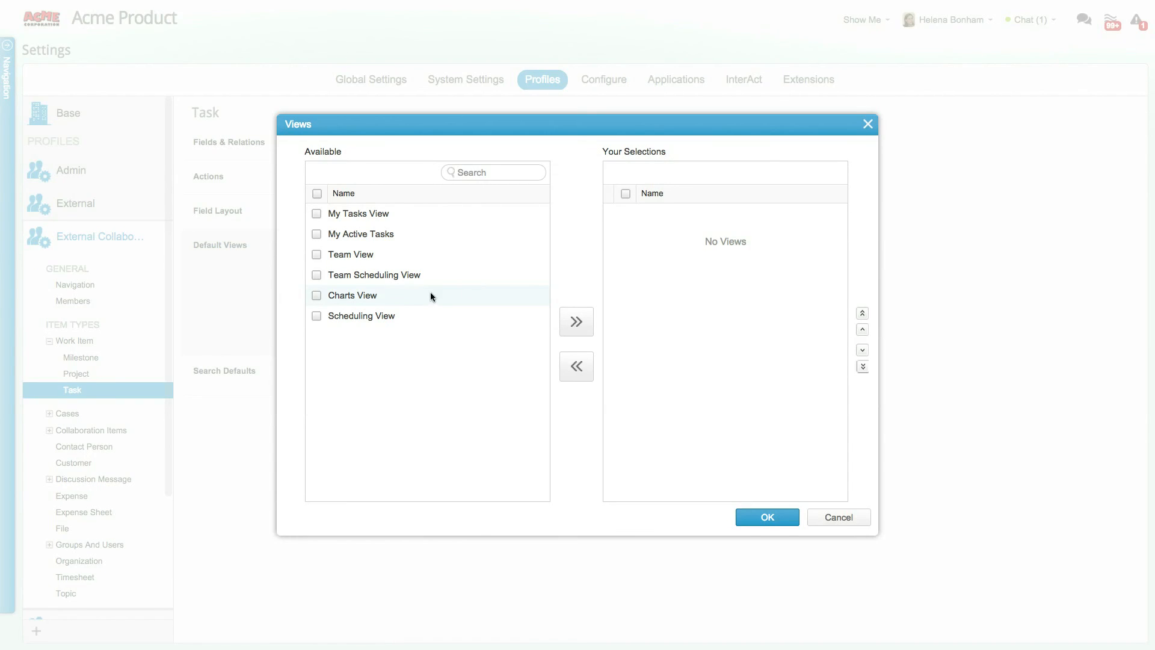
Step: Add Charts View as the Task's default view, confirm, and switch to Work Item settings
click(575, 322)
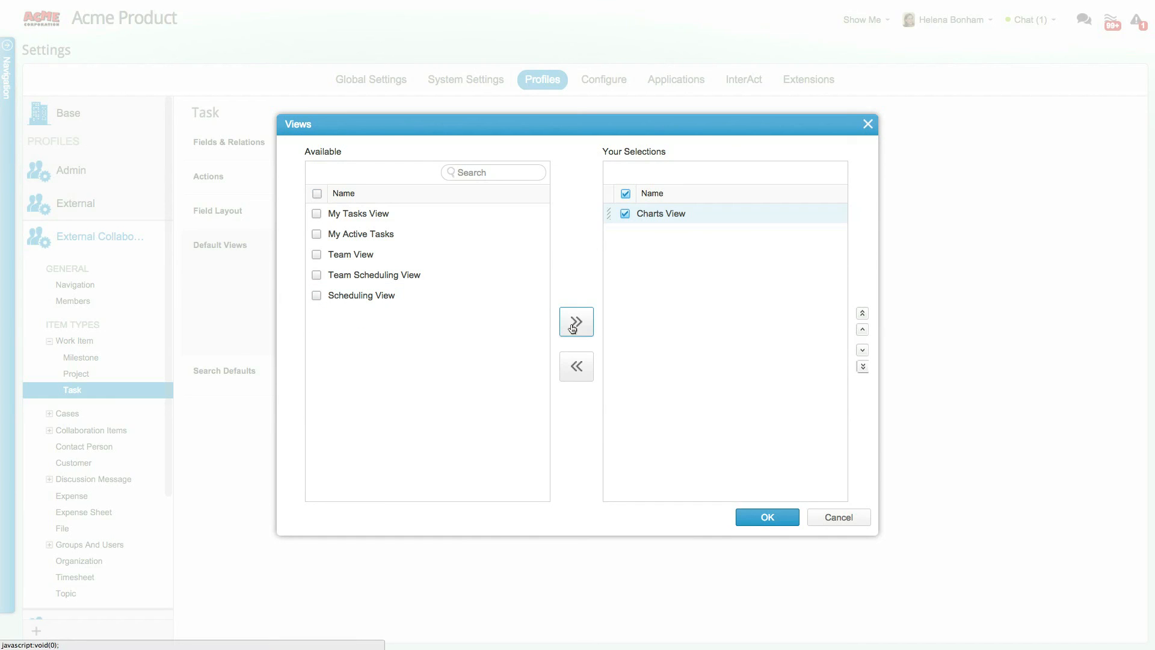
click(766, 517)
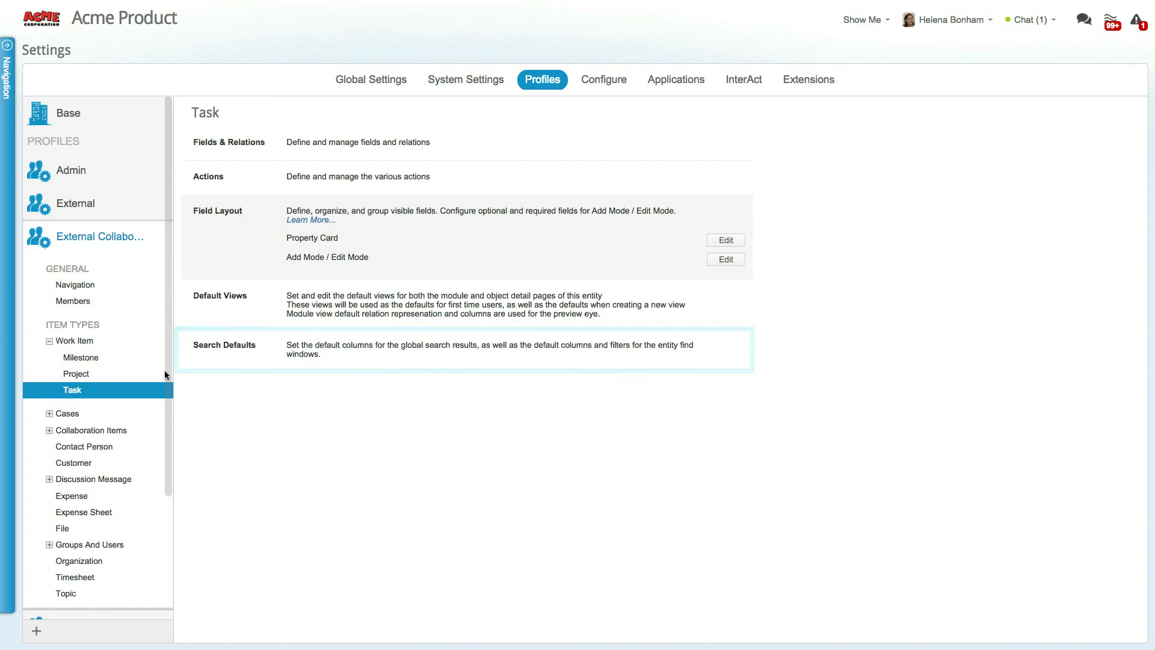
click(72, 341)
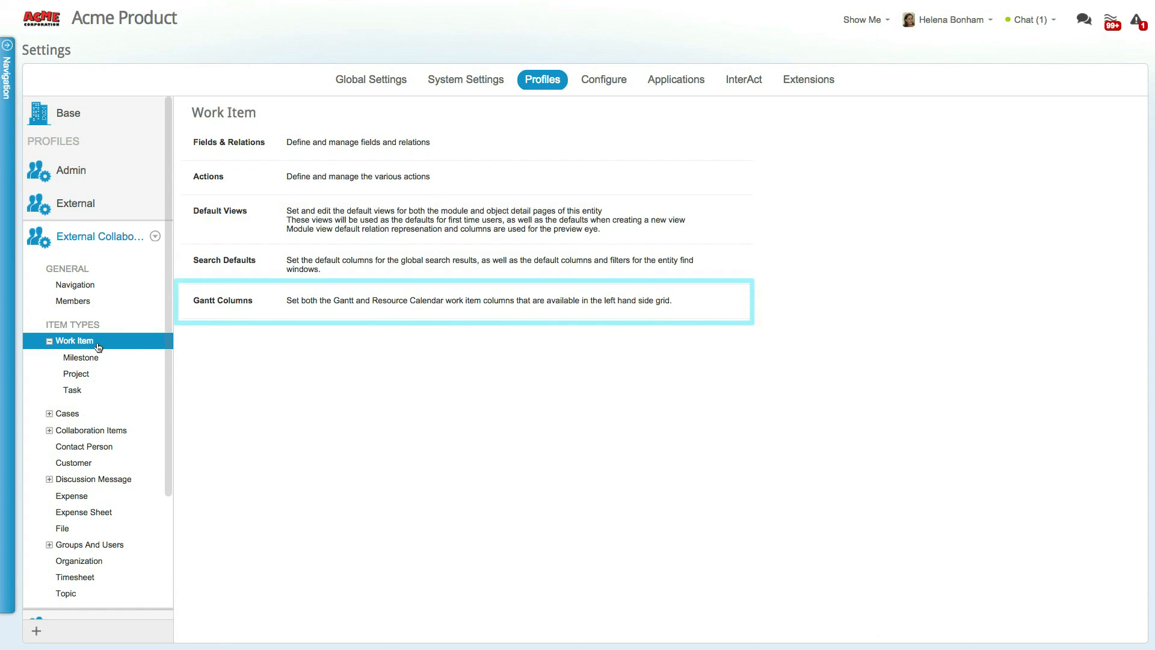